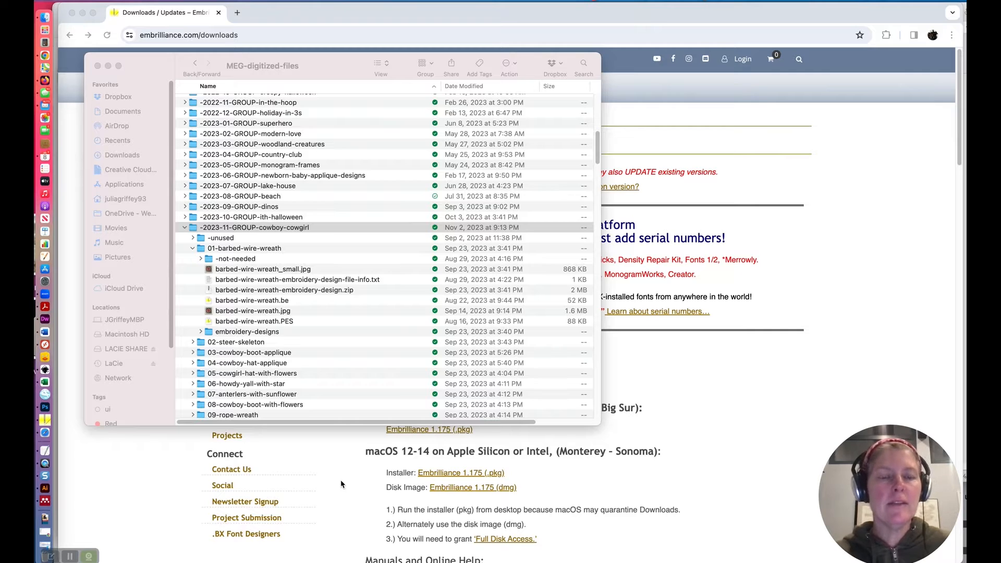
pyautogui.moveTo(329, 446)
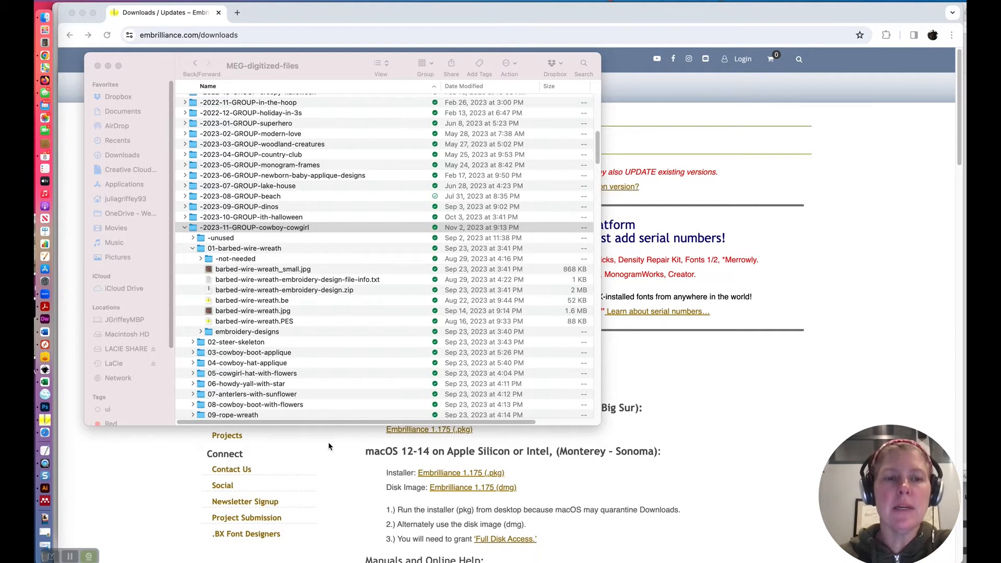
pyautogui.moveTo(186, 256)
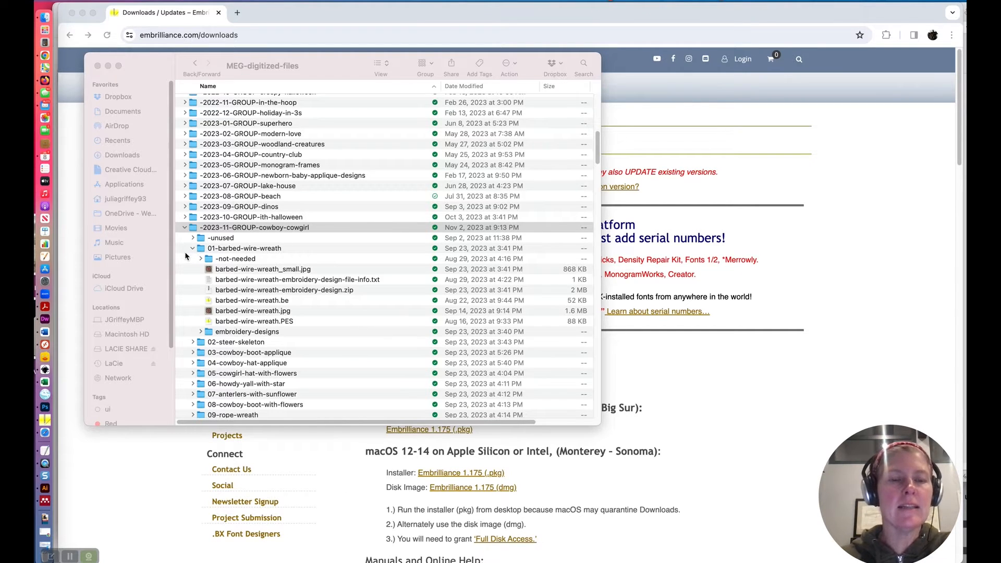
pyautogui.moveTo(166, 196)
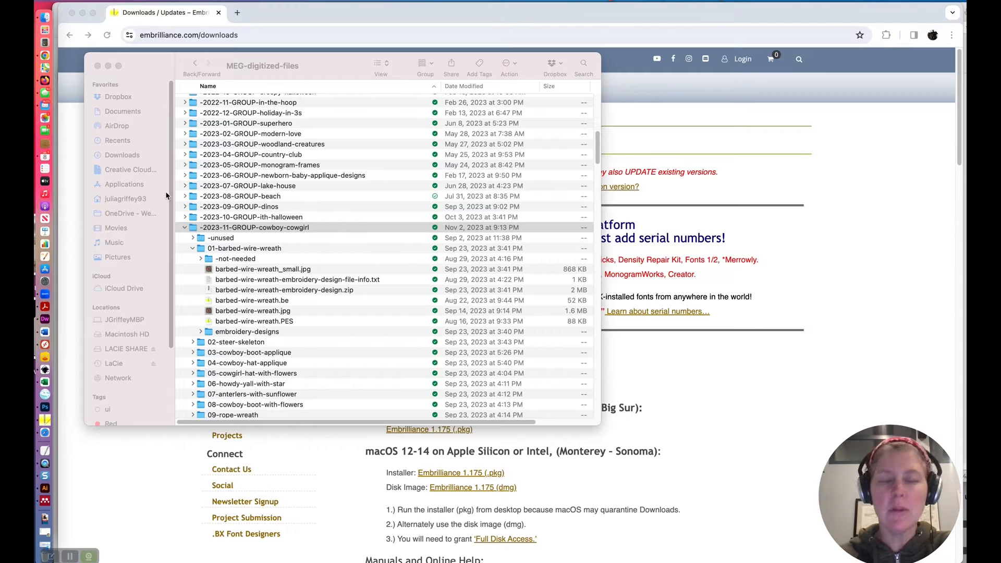
pyautogui.moveTo(241, 206)
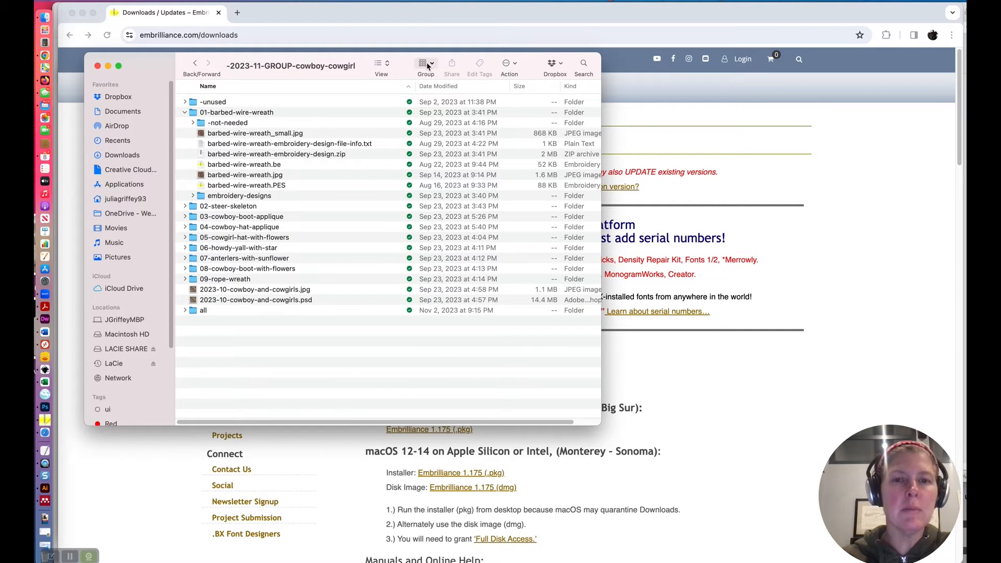
# Switch Finder to icon view and open the 01-barbed-wire-wreath folder.
pyautogui.click(425, 63)
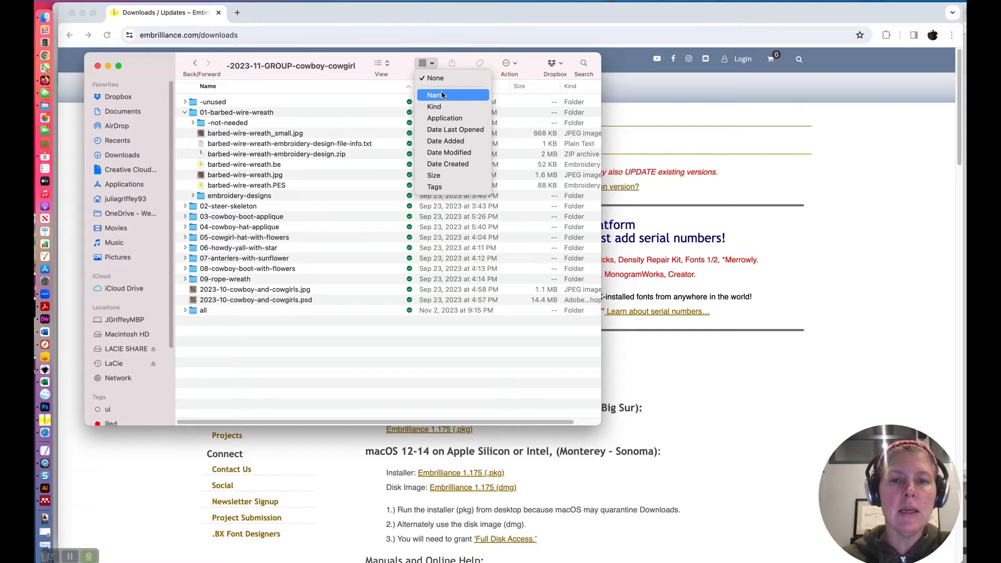
pyautogui.moveTo(434, 77)
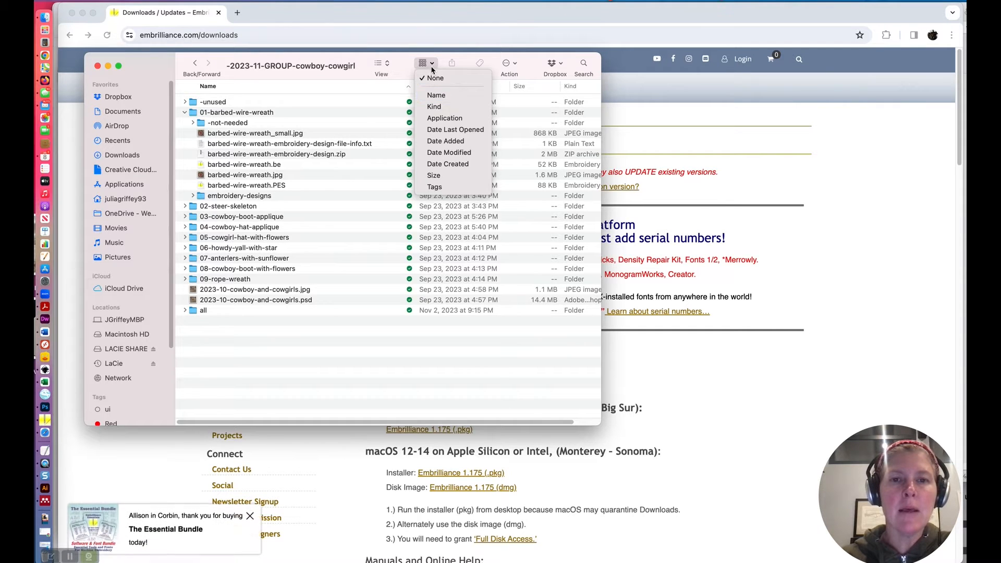
pyautogui.click(449, 152)
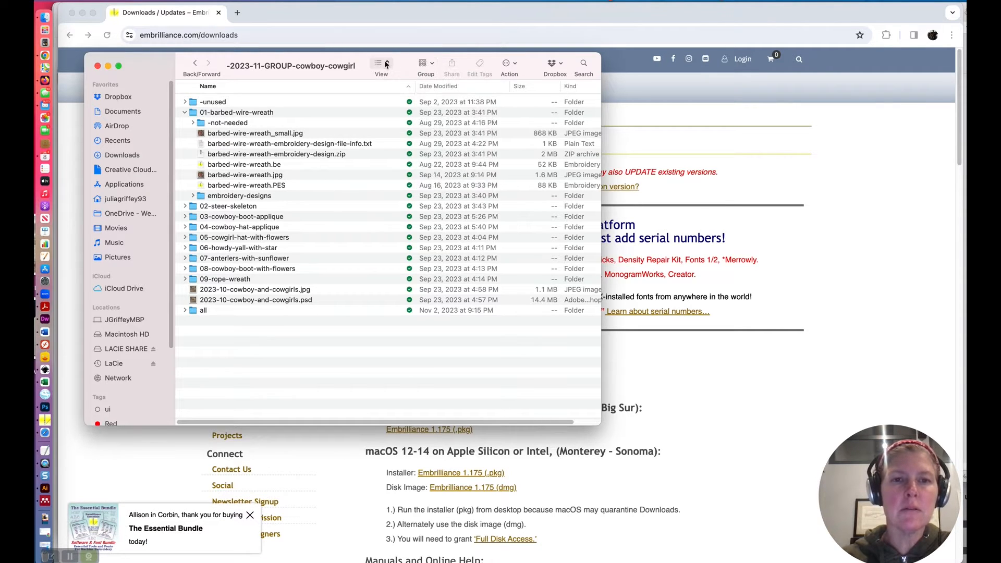
pyautogui.click(378, 62)
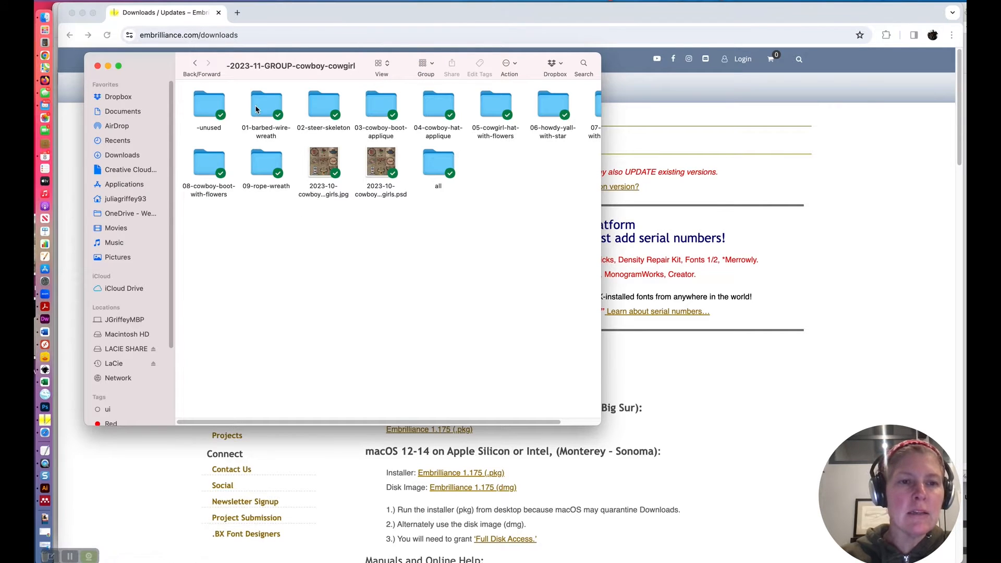
pyautogui.doubleClick(267, 106)
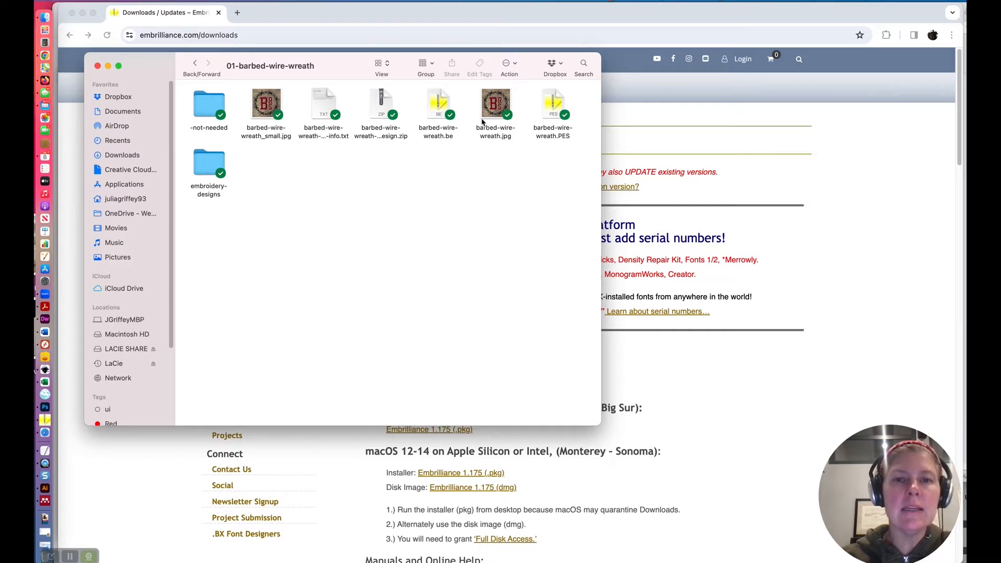
pyautogui.moveTo(414, 92)
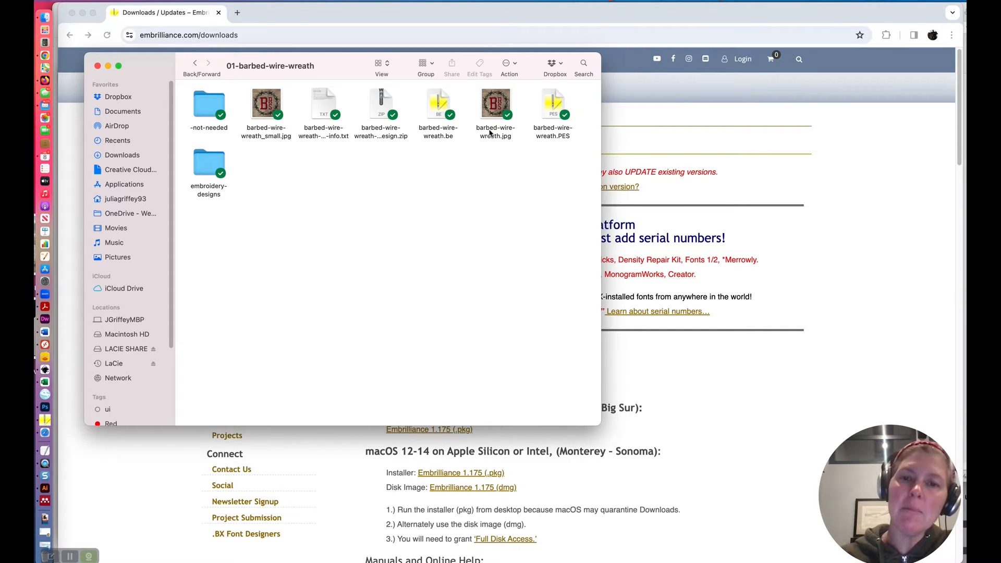
pyautogui.moveTo(488, 132)
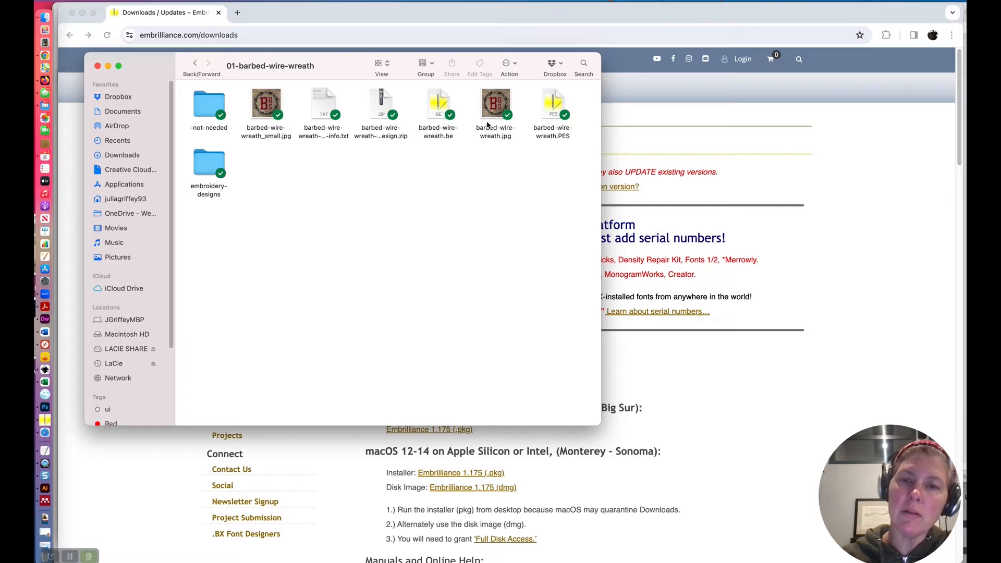
pyautogui.moveTo(486, 156)
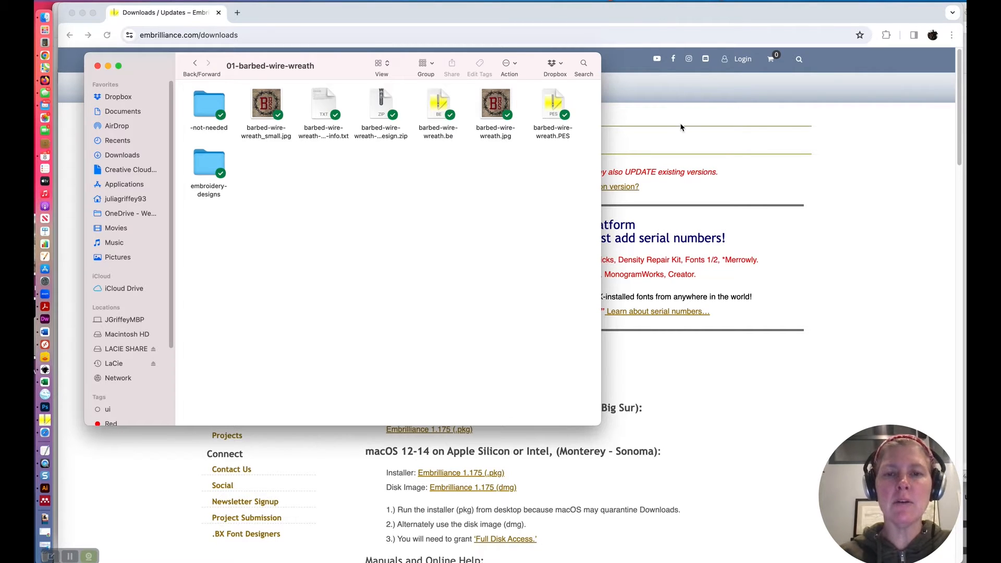
pyautogui.moveTo(678, 131)
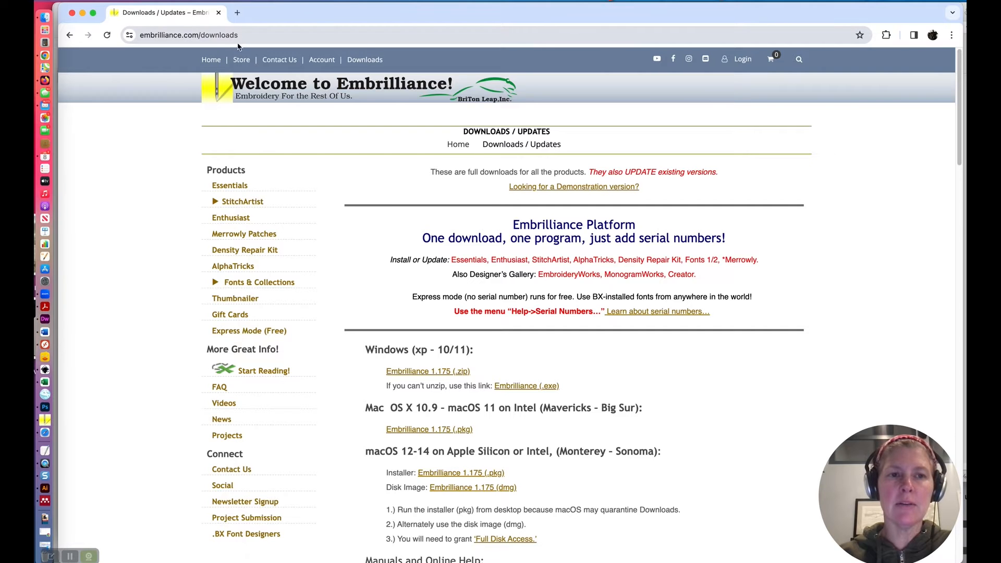
# Scroll the Embrilliance downloads page to the Thumbnailer section.
pyautogui.scroll(-3)
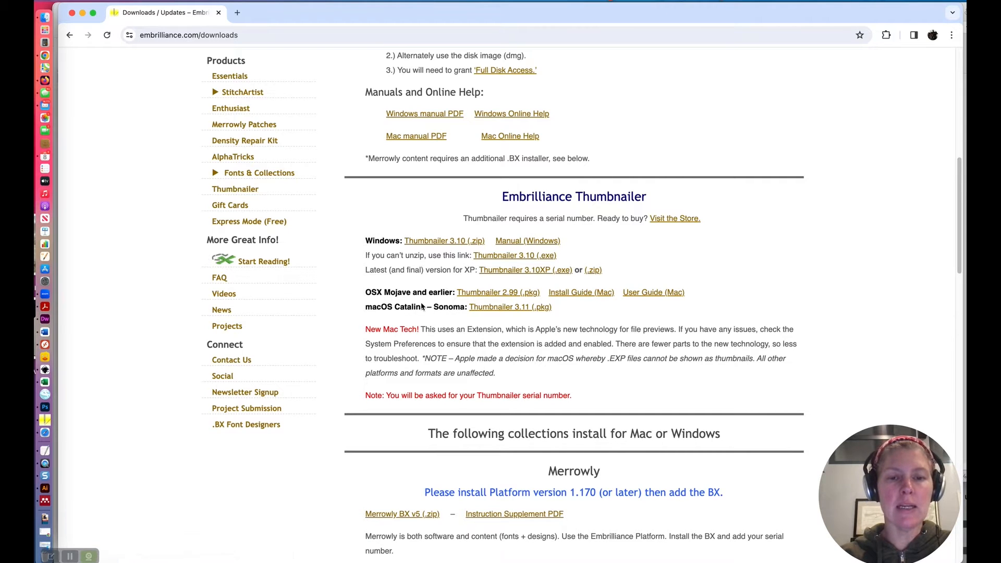
pyautogui.moveTo(392, 316)
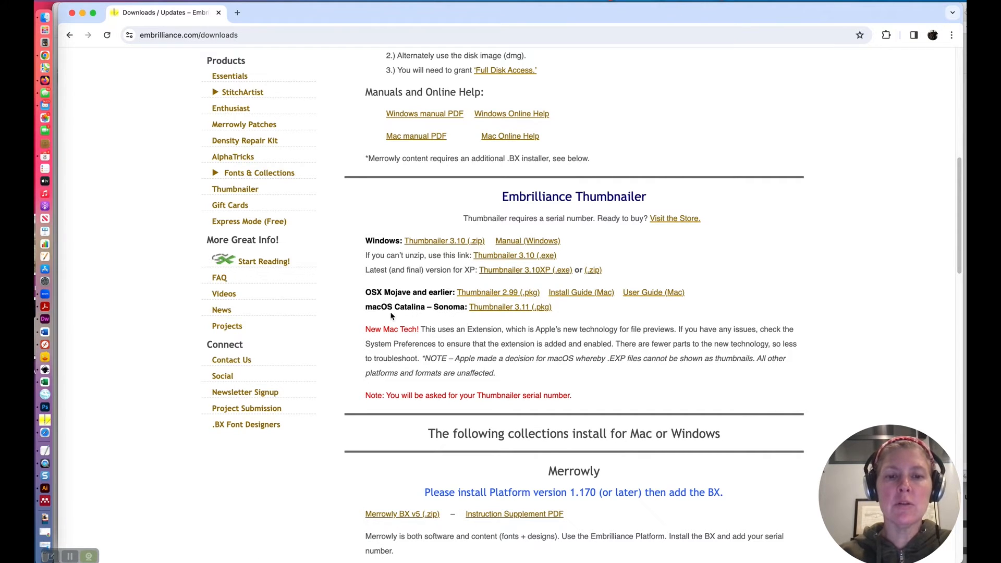
pyautogui.moveTo(452, 317)
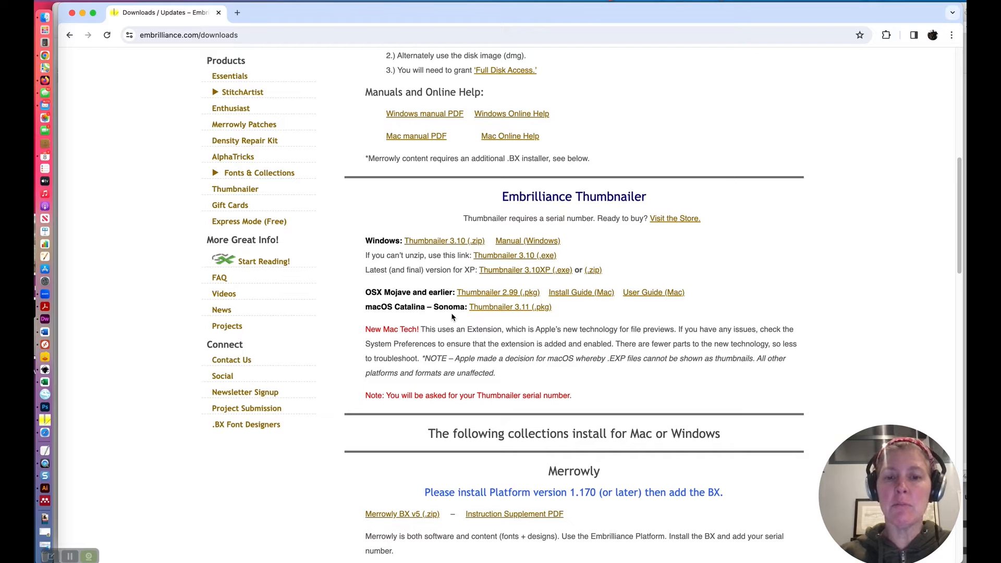
pyautogui.moveTo(412, 376)
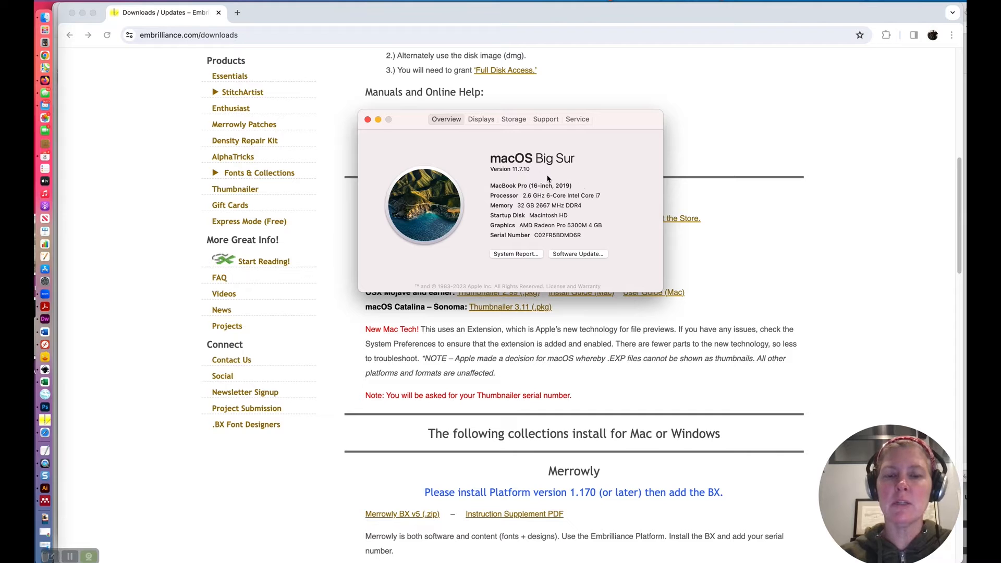
# Close About This Mac after confirming macOS Big Sur 11.7.10.
pyautogui.click(367, 120)
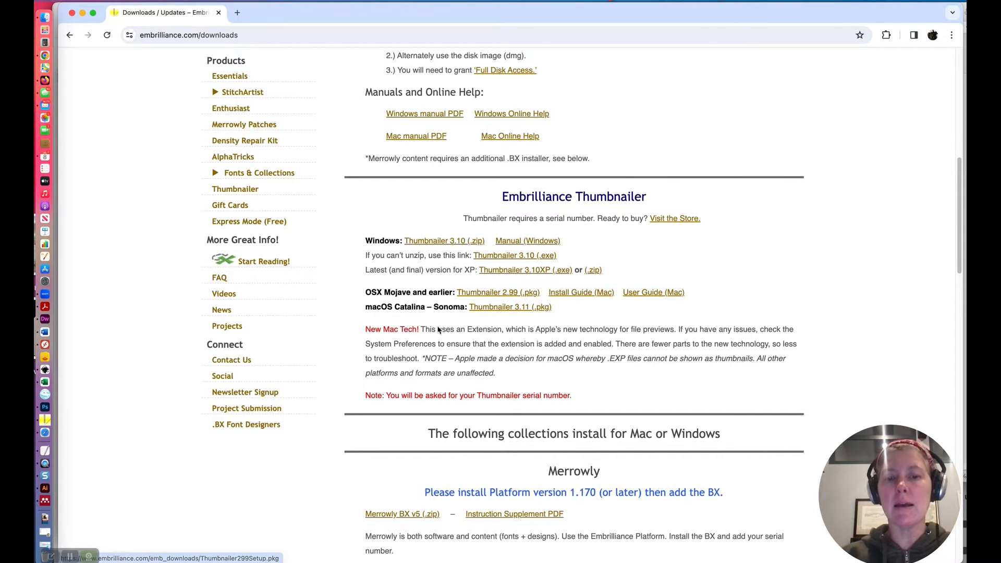
pyautogui.moveTo(443, 310)
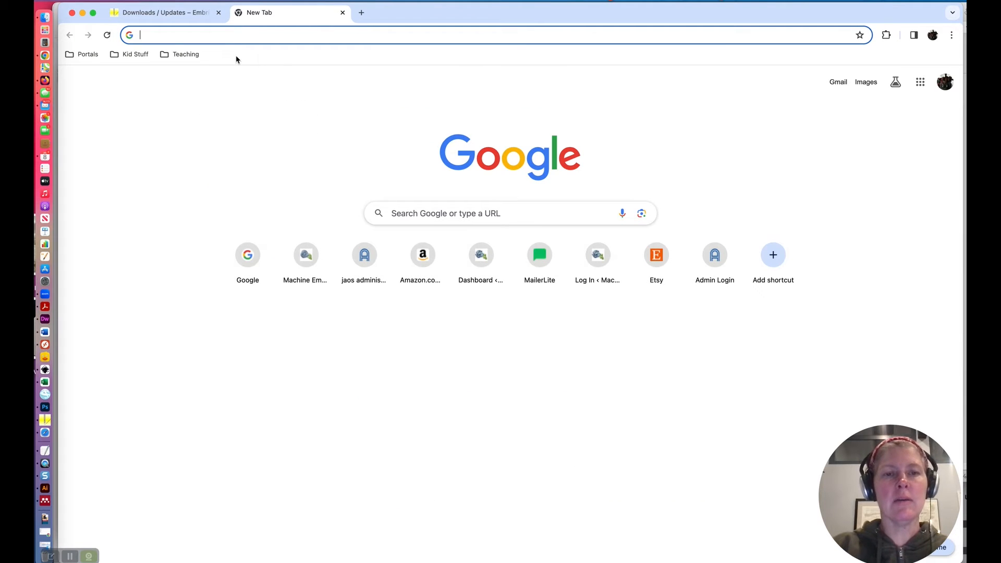
# Search 'mac os catalina', review Apple's macOS version list, then return to Embrilliance downloads.
pyautogui.write('mac')
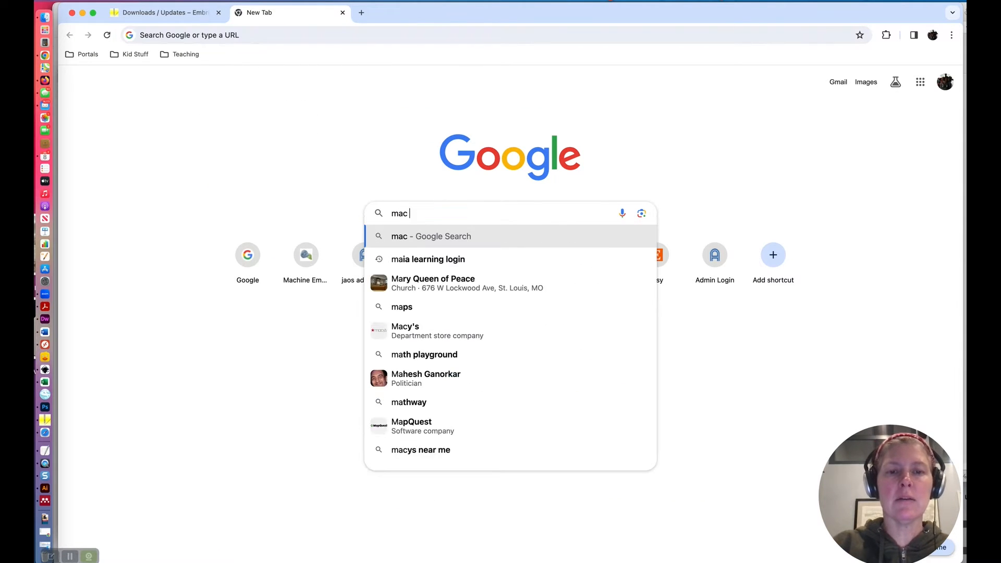
pyautogui.write('os catalina big sur')
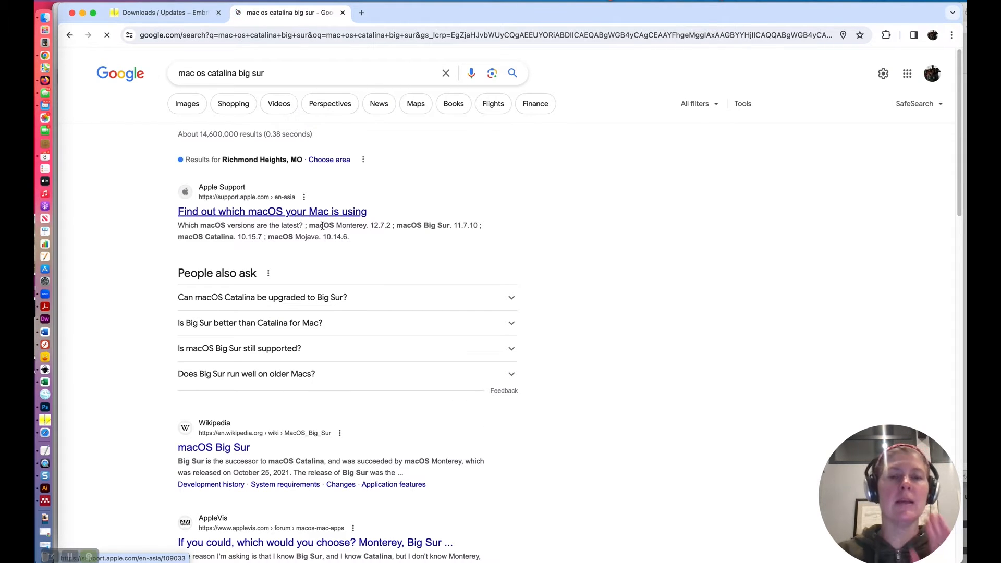
pyautogui.click(272, 211)
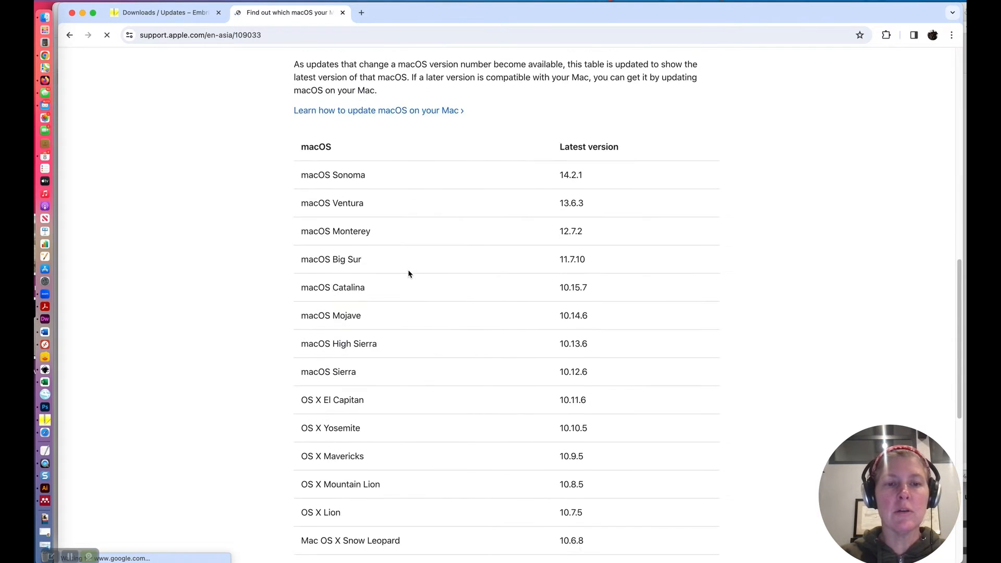
pyautogui.scroll(-3)
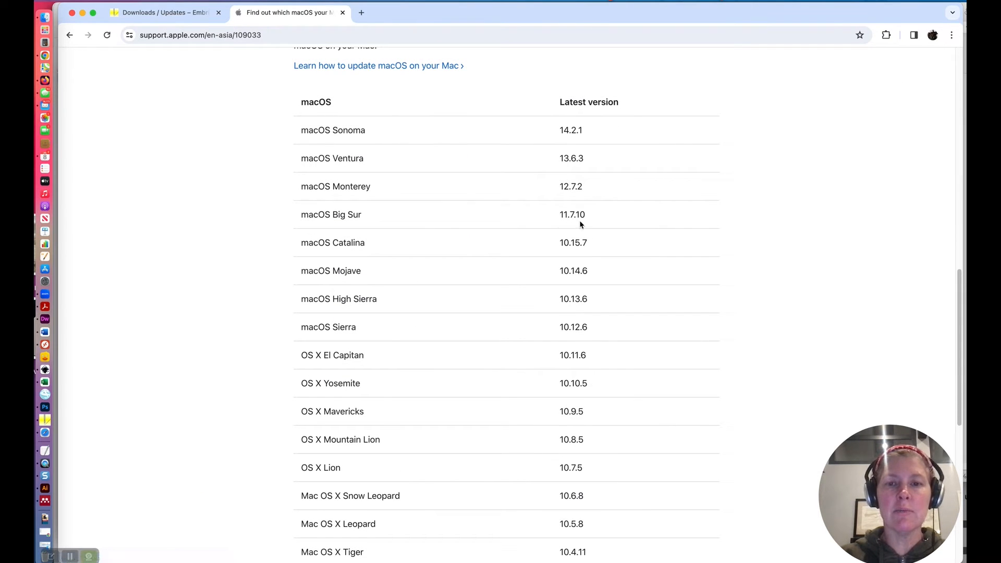
pyautogui.moveTo(572, 186)
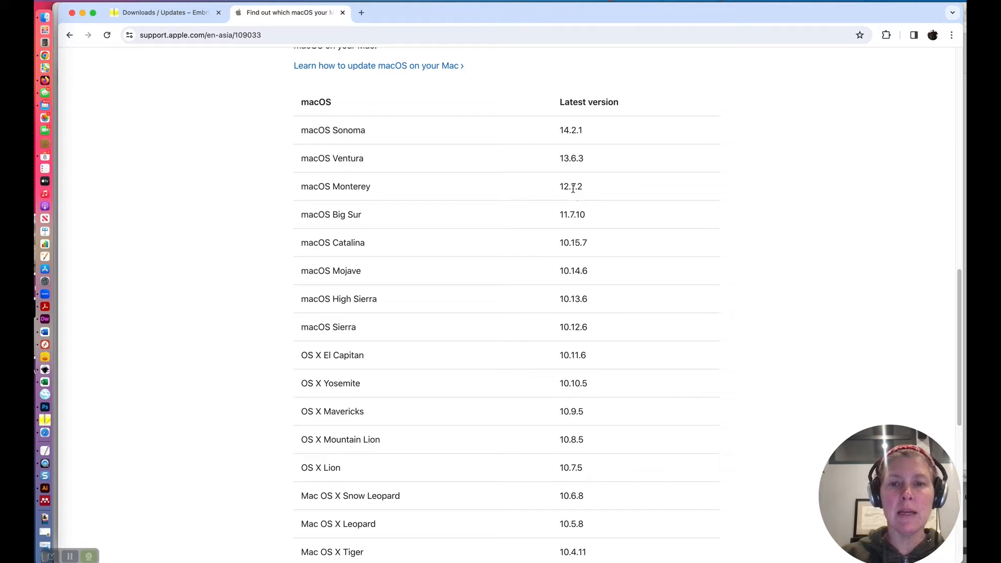
pyautogui.moveTo(579, 217)
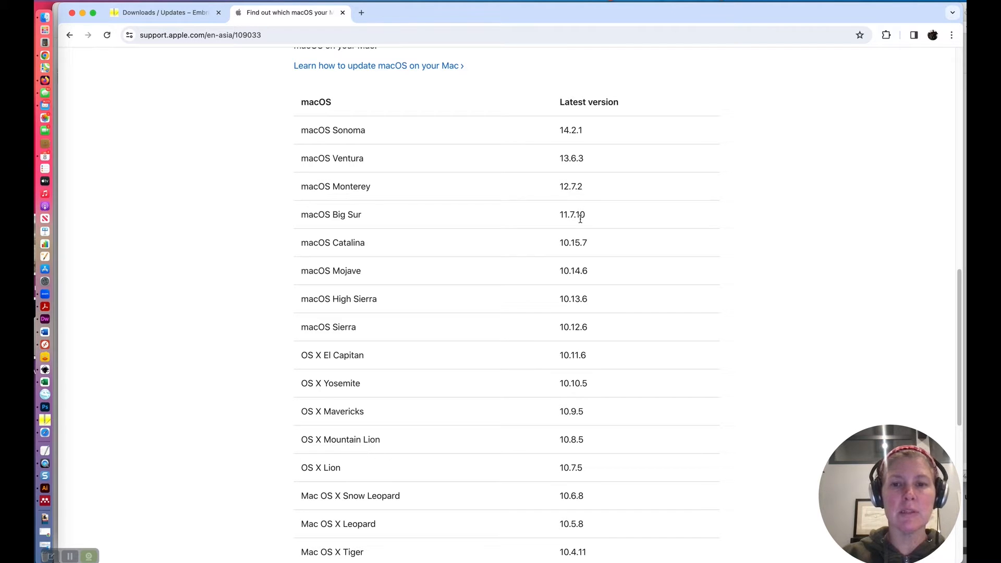
pyautogui.moveTo(578, 244)
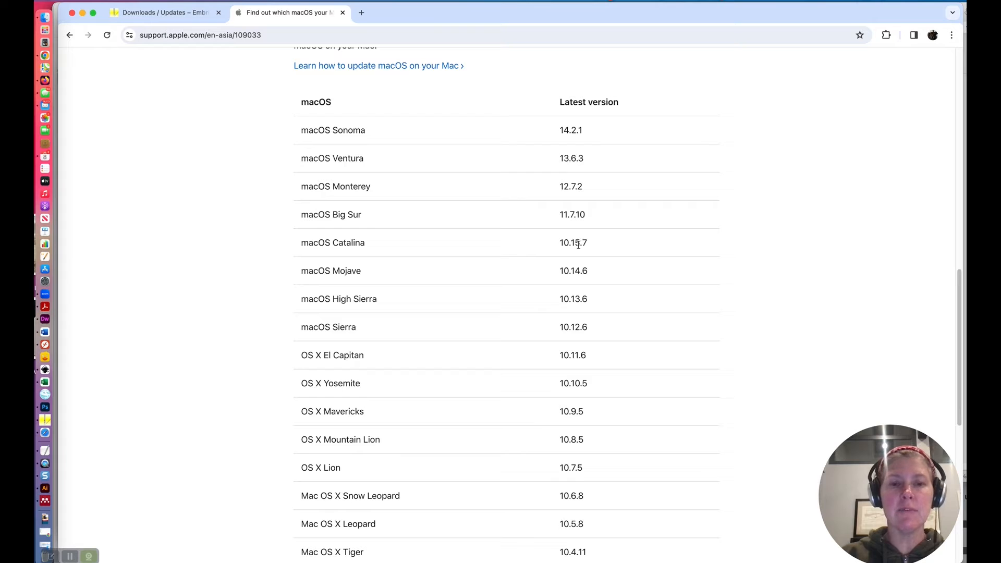
pyautogui.moveTo(580, 249)
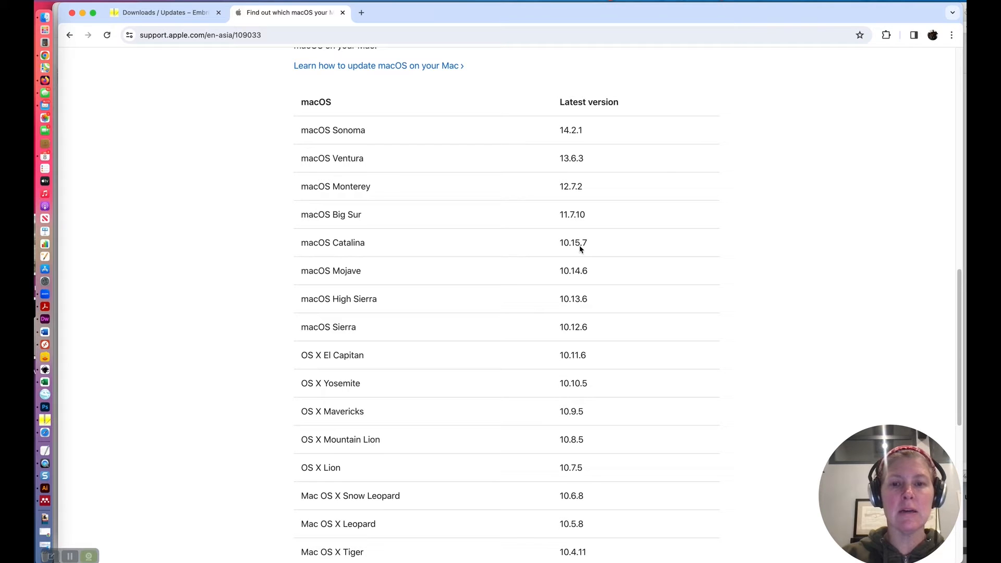
pyautogui.moveTo(431, 221)
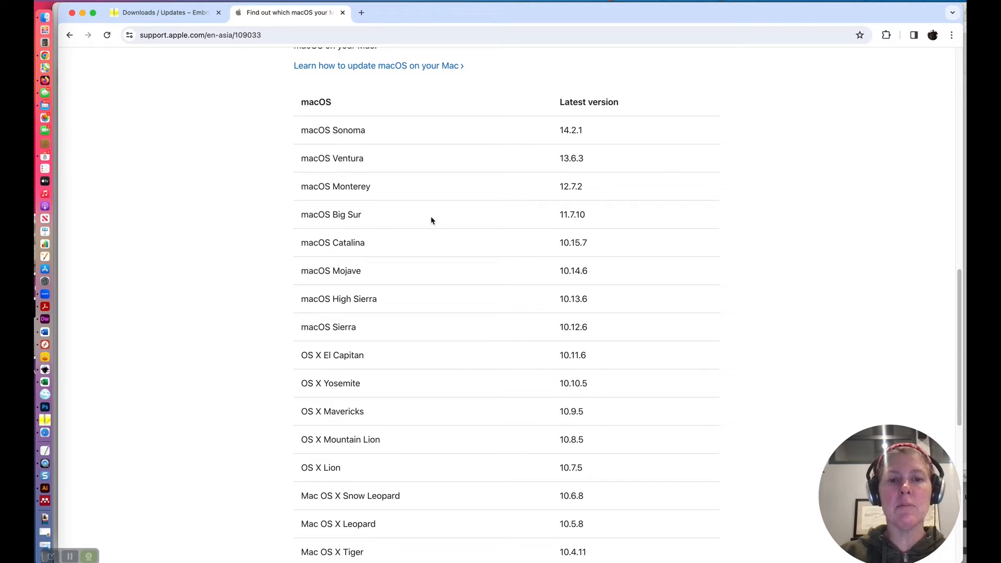
pyautogui.moveTo(179, 62)
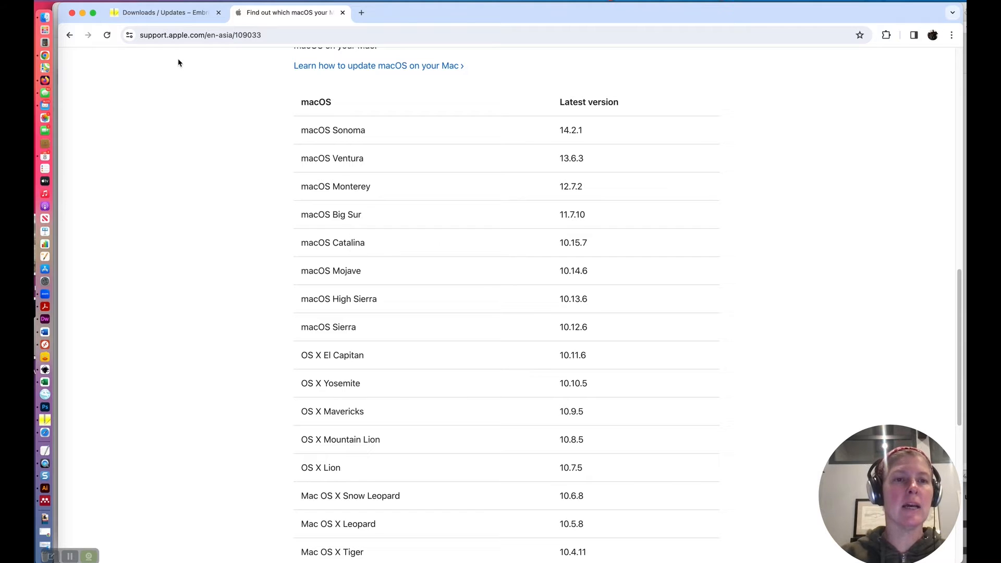
pyautogui.click(162, 12)
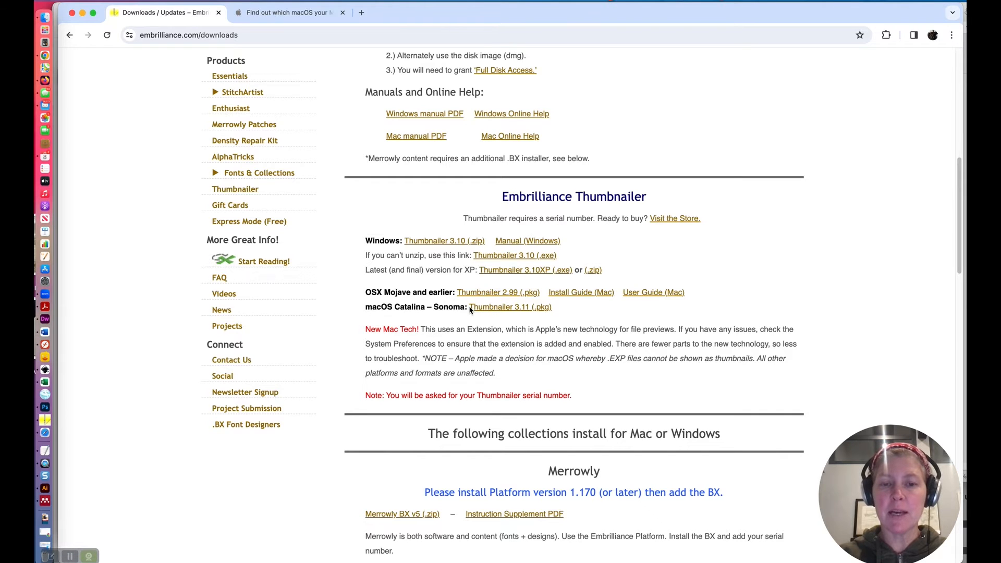
# Download the Thumbnailer 3.11 .pkg for Catalina–Sonoma and check Chrome's downloads list.
pyautogui.click(287, 12)
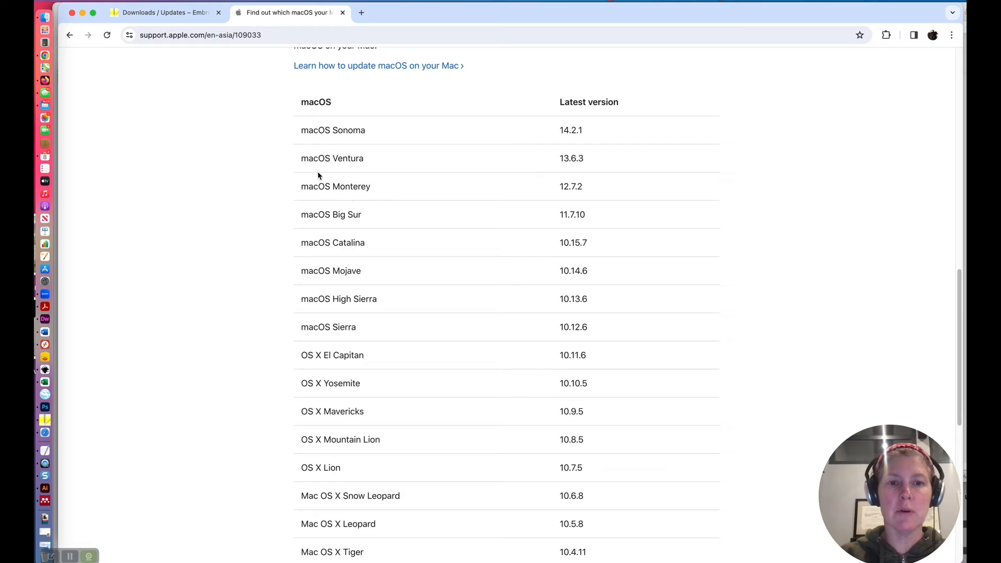
pyautogui.moveTo(349, 222)
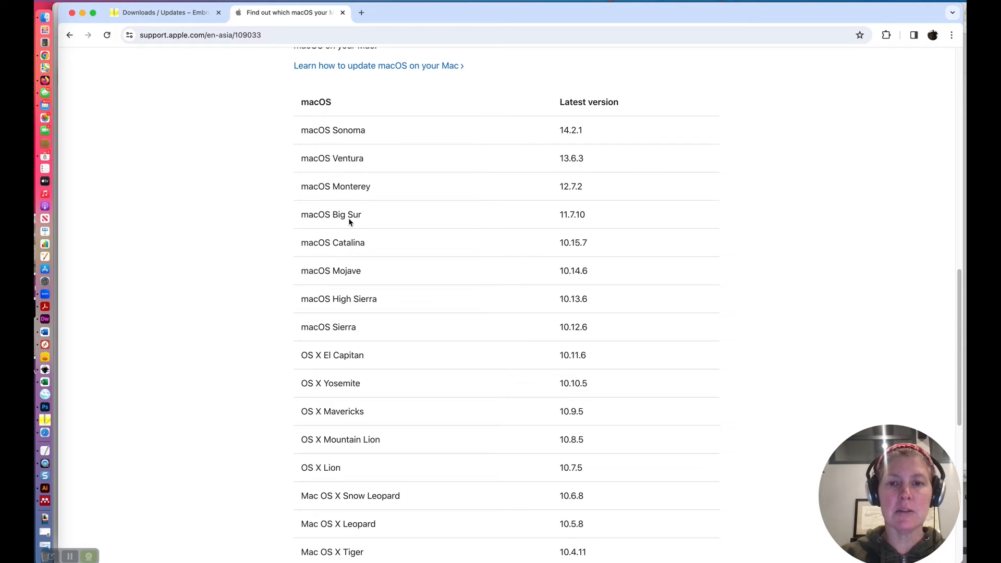
pyautogui.click(165, 12)
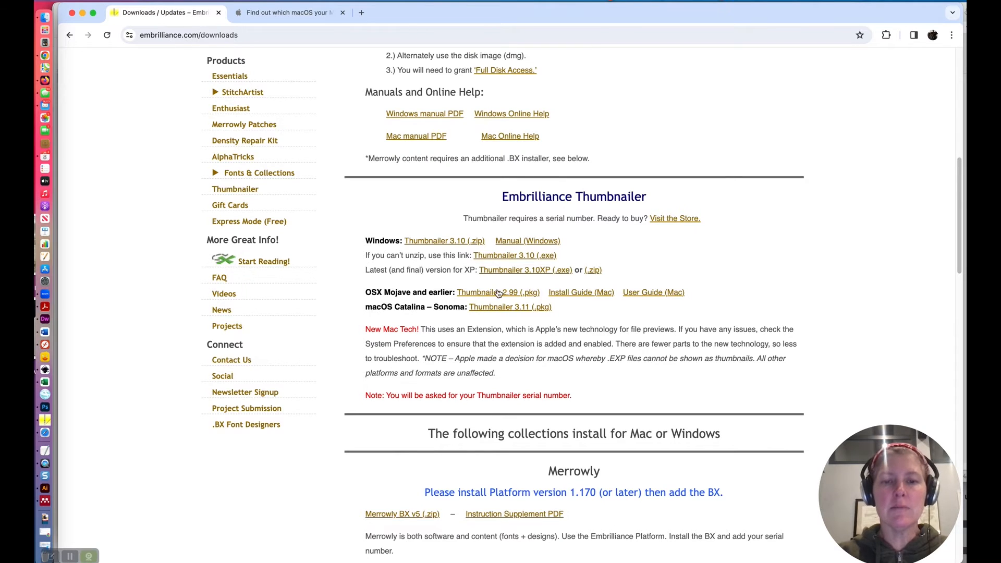
pyautogui.click(509, 307)
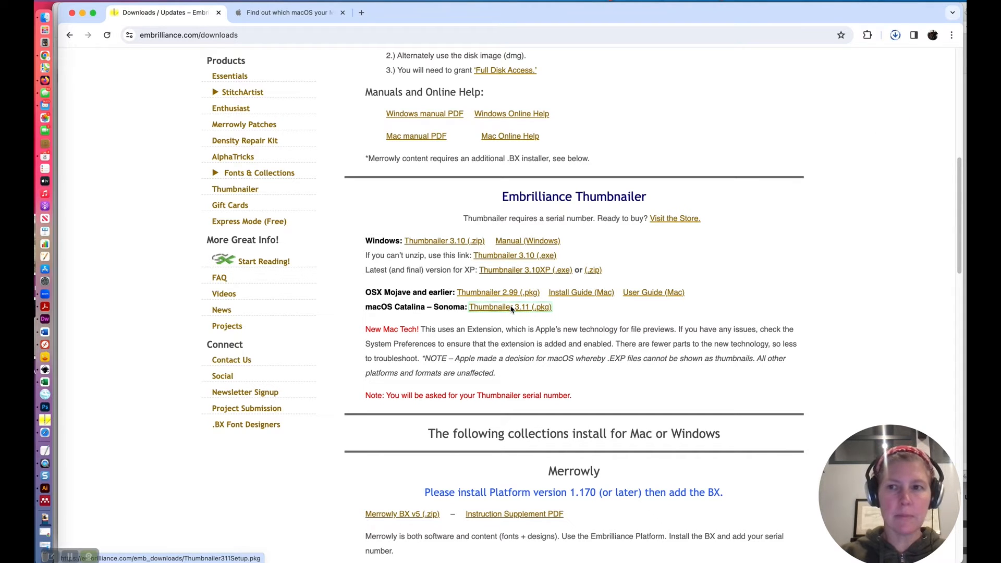
pyautogui.moveTo(857, 213)
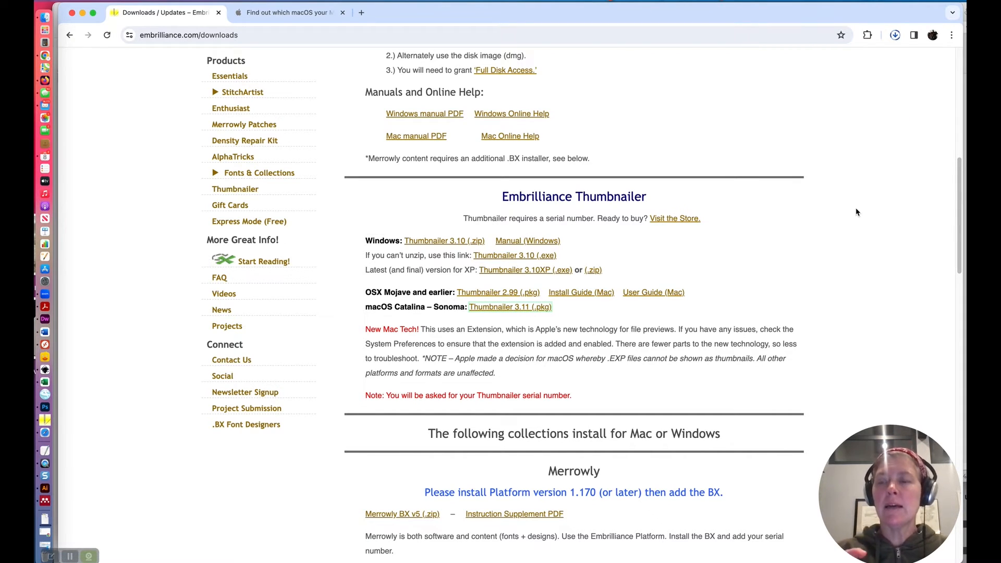
pyautogui.click(895, 35)
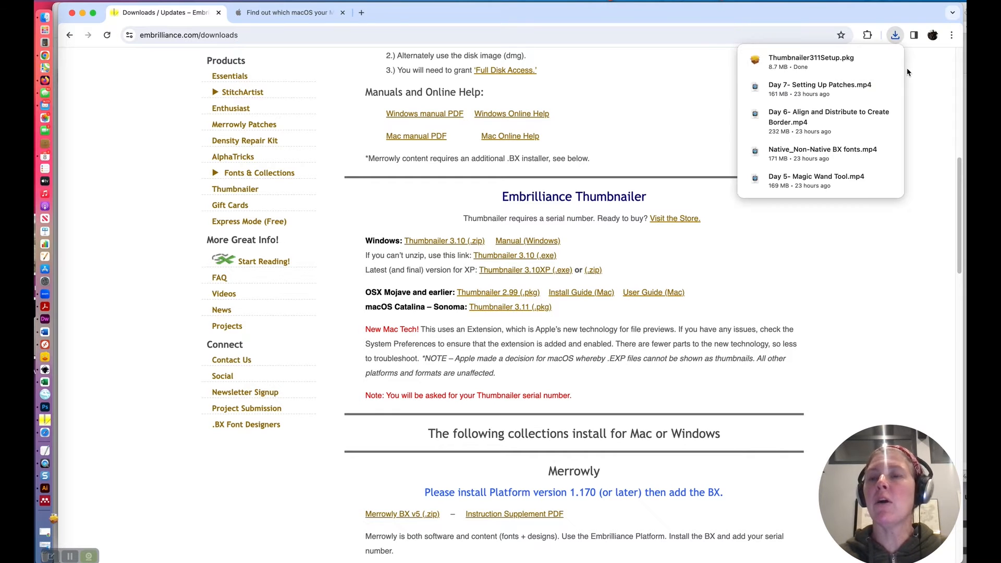
pyautogui.moveTo(810, 62)
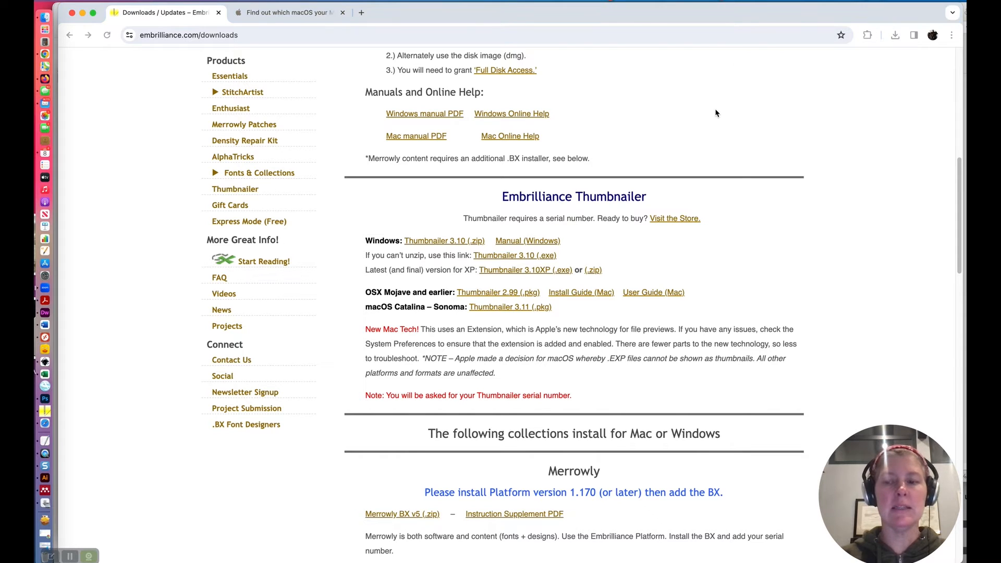
pyautogui.moveTo(482, 181)
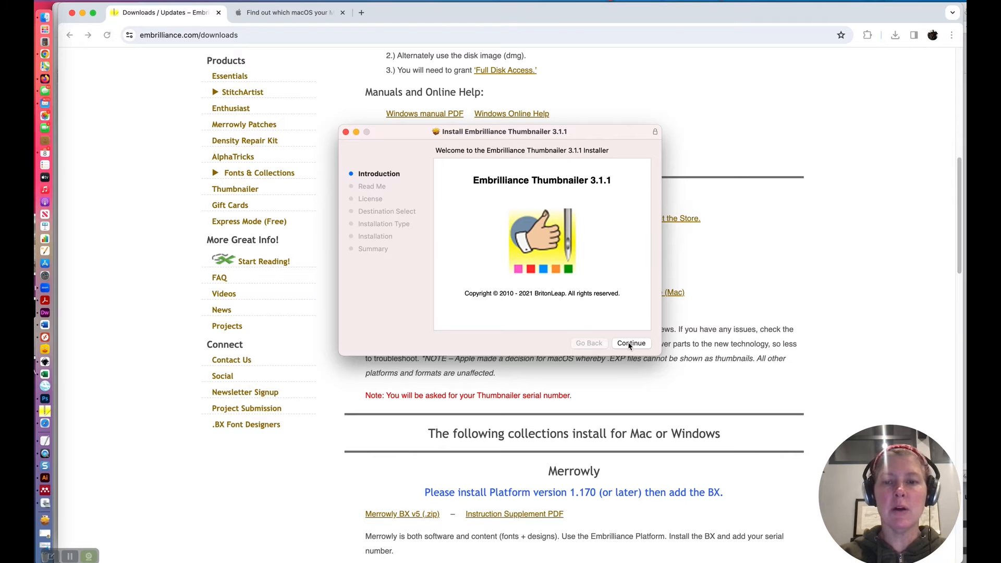
# Install Embrilliance Thumbnailer 3.1.1 with the admin password and trash the installer package.
pyautogui.click(630, 343)
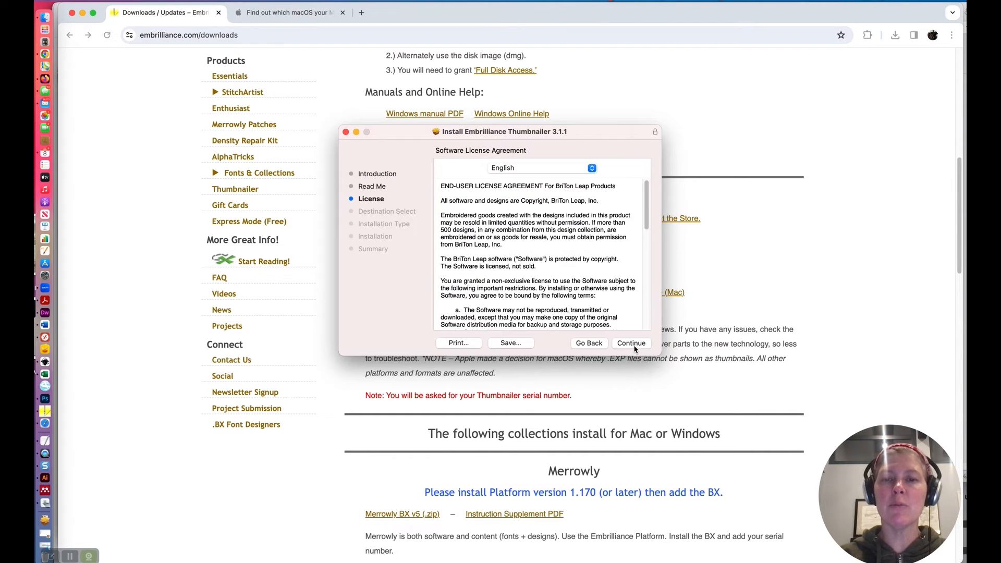
pyautogui.click(630, 343)
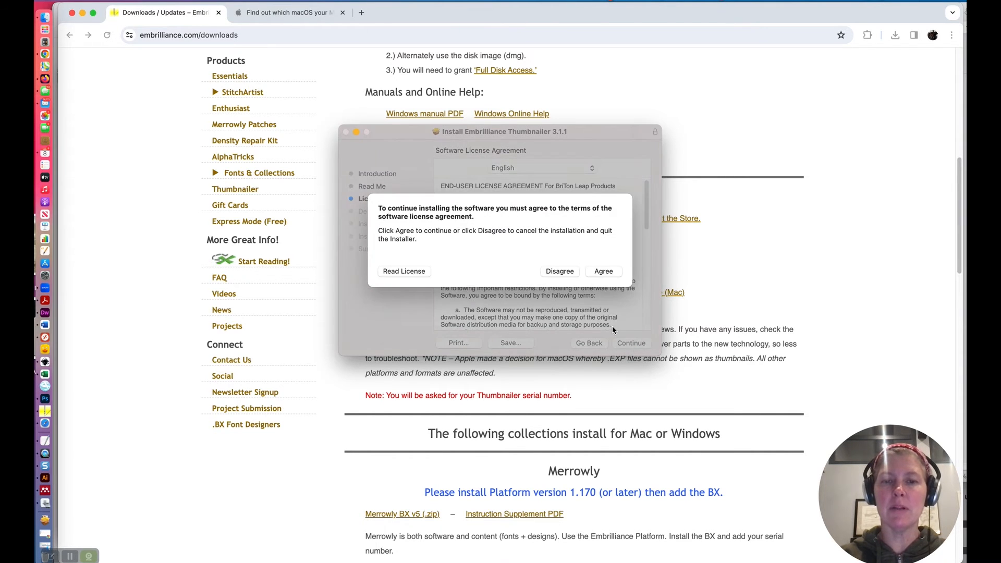
pyautogui.click(602, 271)
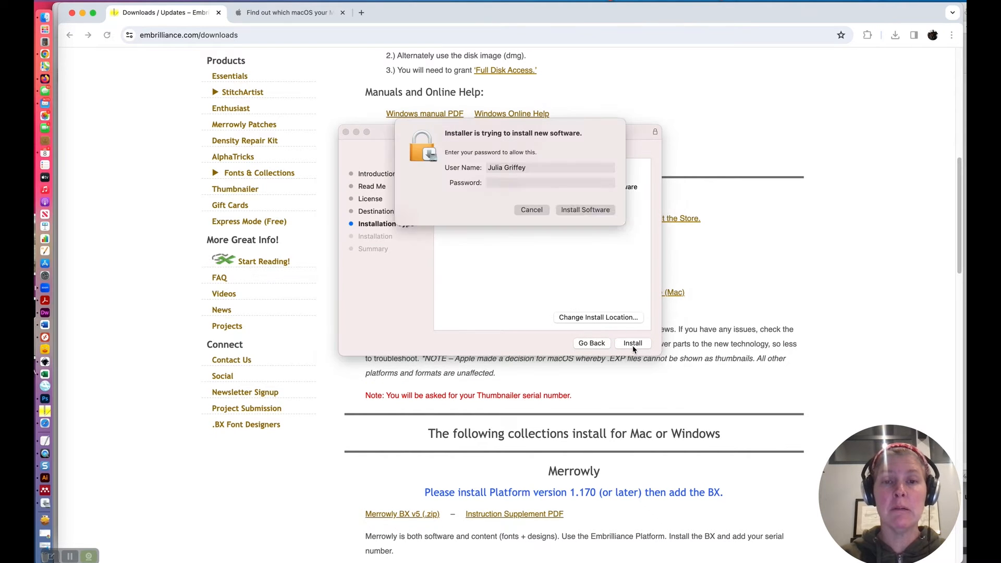
pyautogui.click(550, 182)
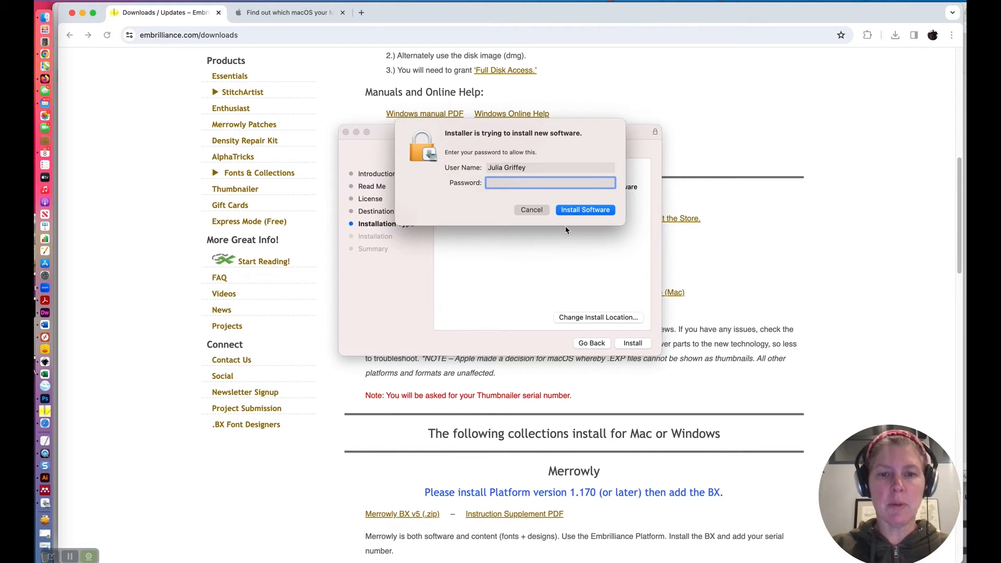
pyautogui.write('••••')
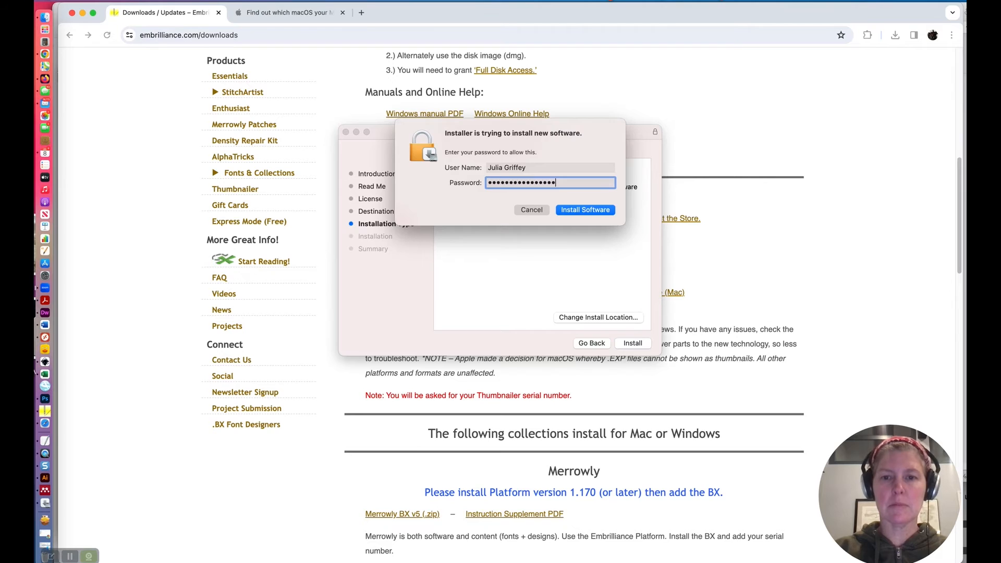
pyautogui.click(585, 210)
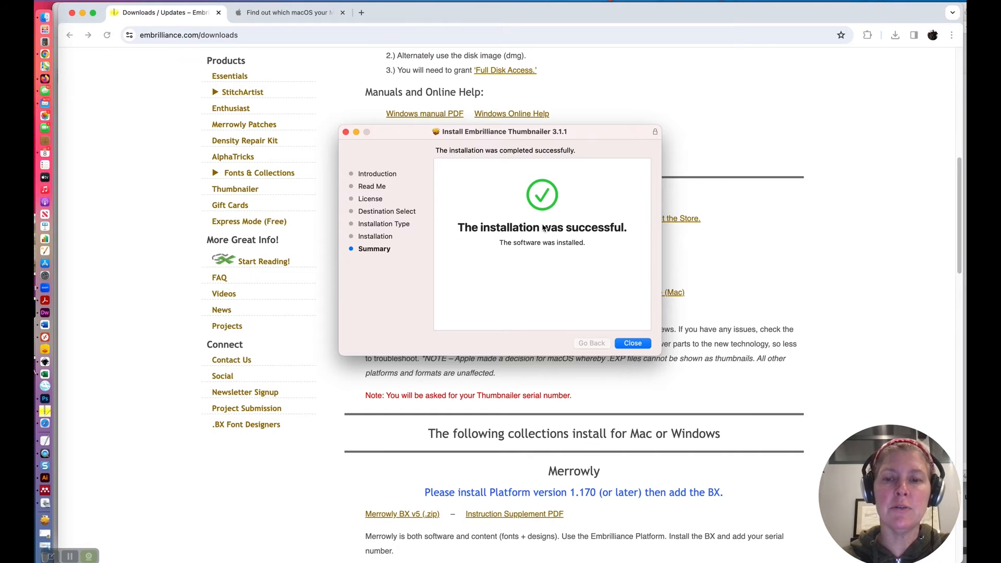
pyautogui.click(631, 343)
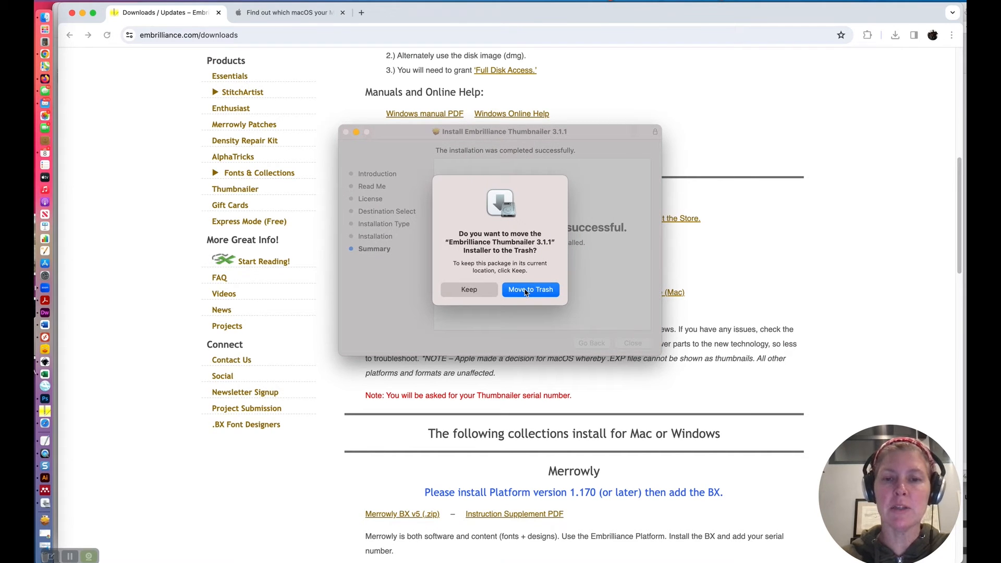
pyautogui.click(530, 289)
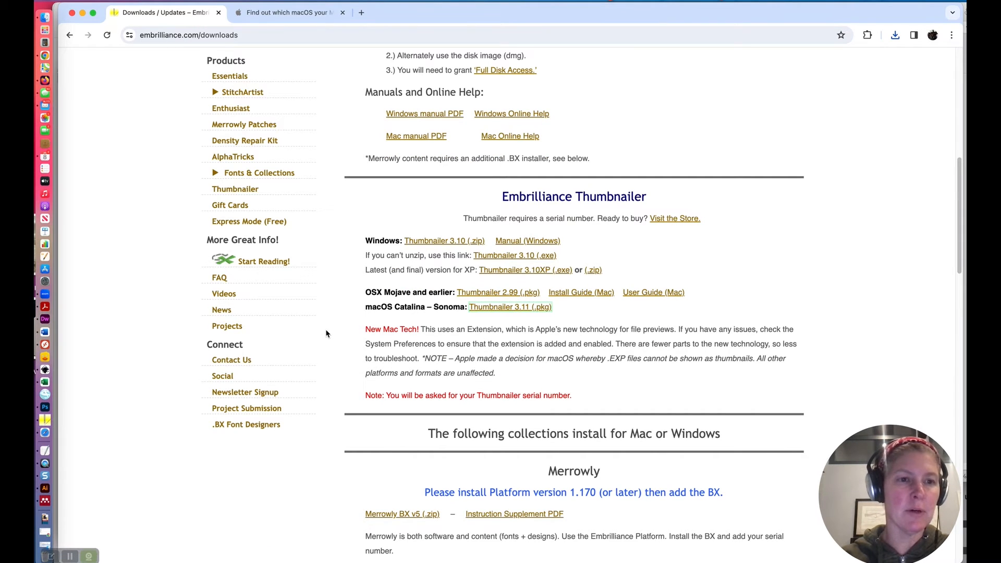
pyautogui.moveTo(129, 189)
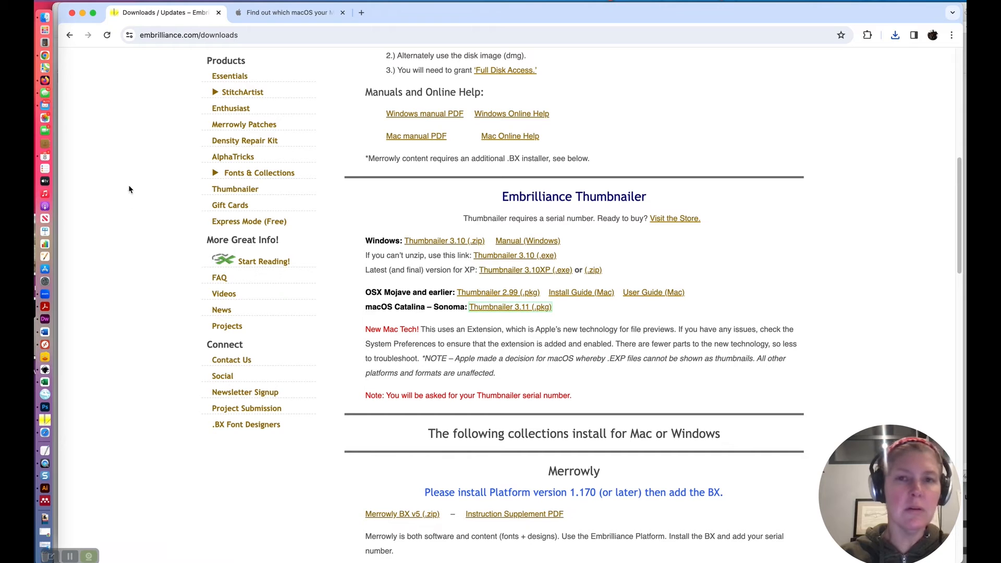
pyautogui.moveTo(165, 176)
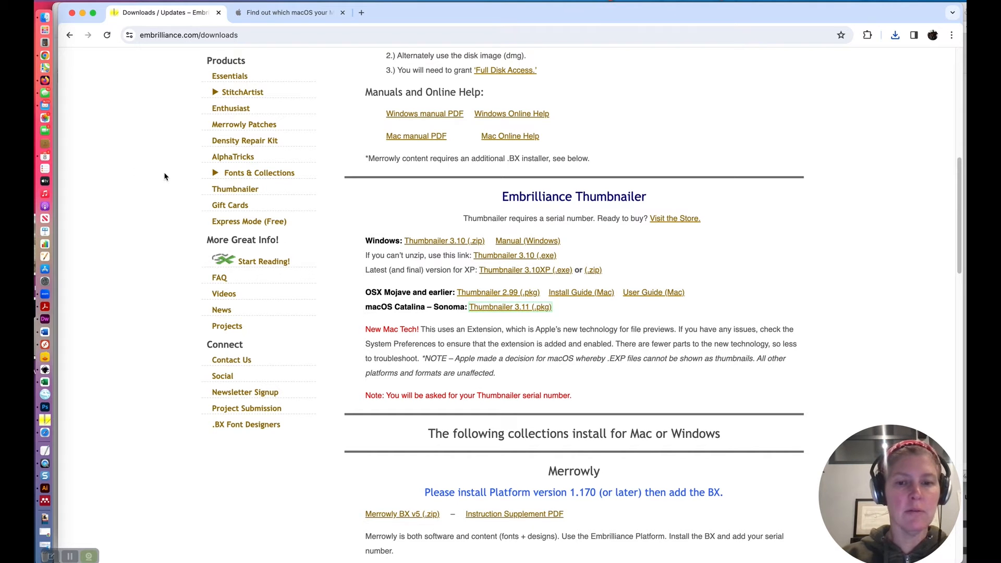
pyautogui.moveTo(381, 328)
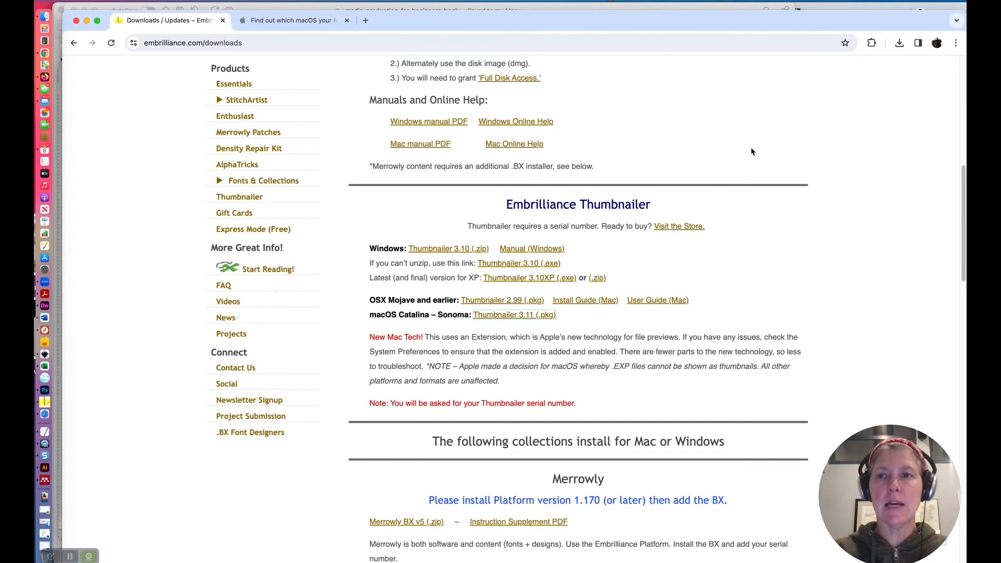
pyautogui.moveTo(815, 40)
pyautogui.write('thumb')
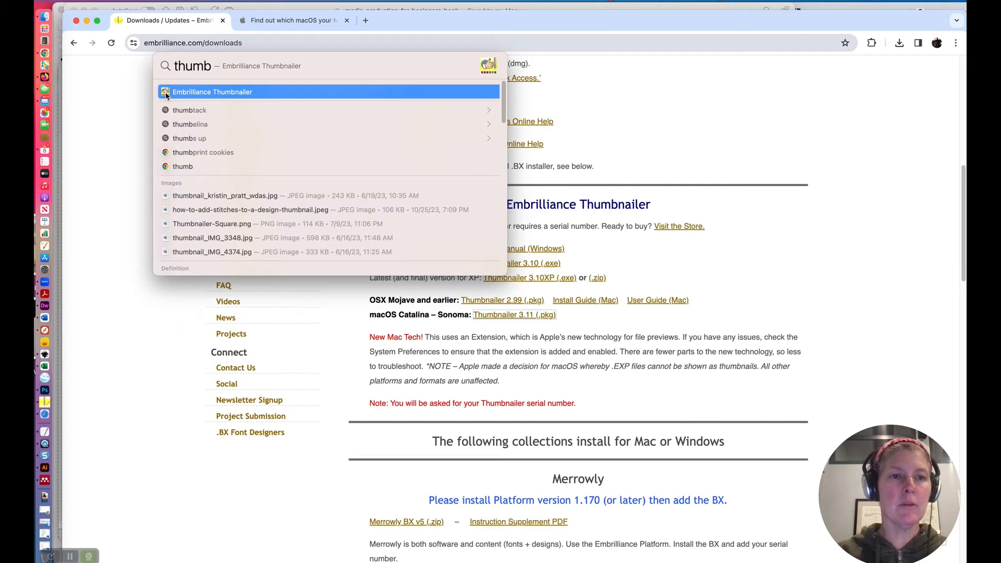
# Launch Embrilliance Thumbnailer, enter the serial number, and close the registration form.
pyautogui.click(212, 91)
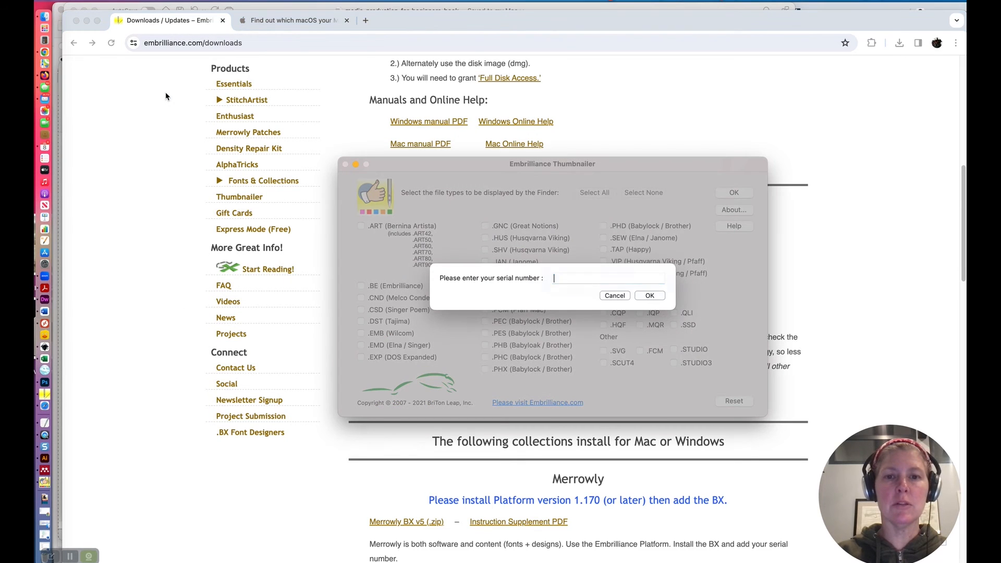
pyautogui.click(607, 278)
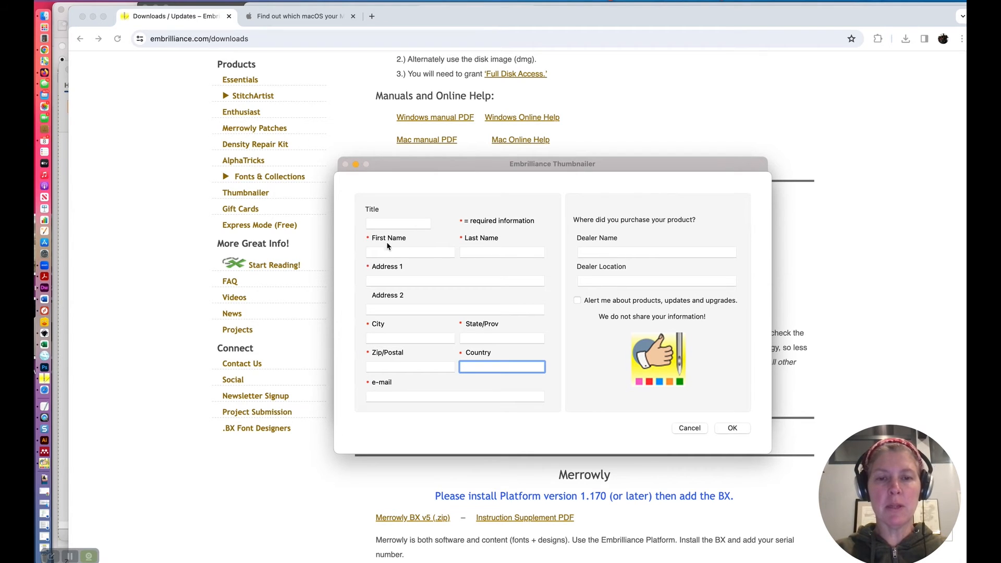
pyautogui.click(410, 251)
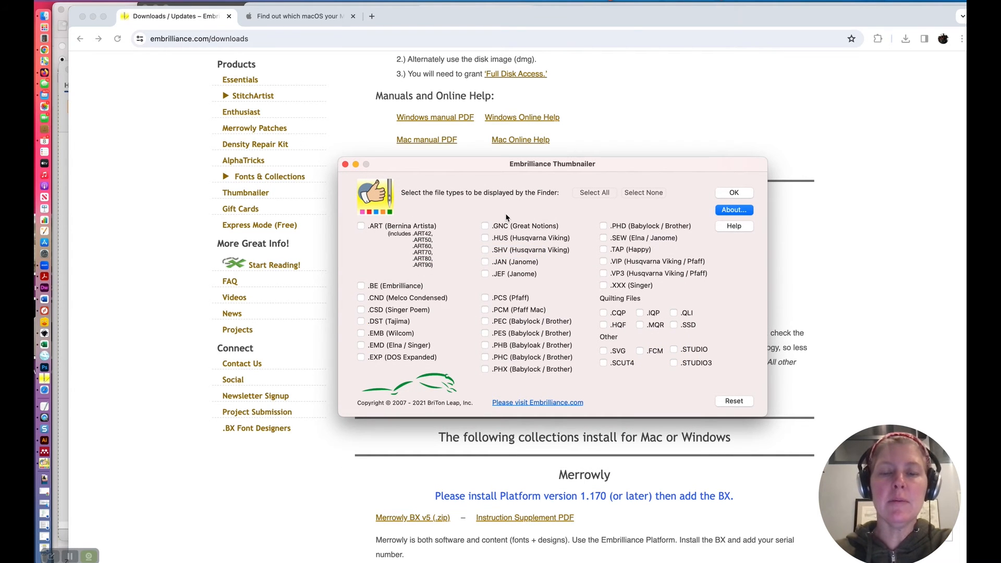
pyautogui.moveTo(507, 216)
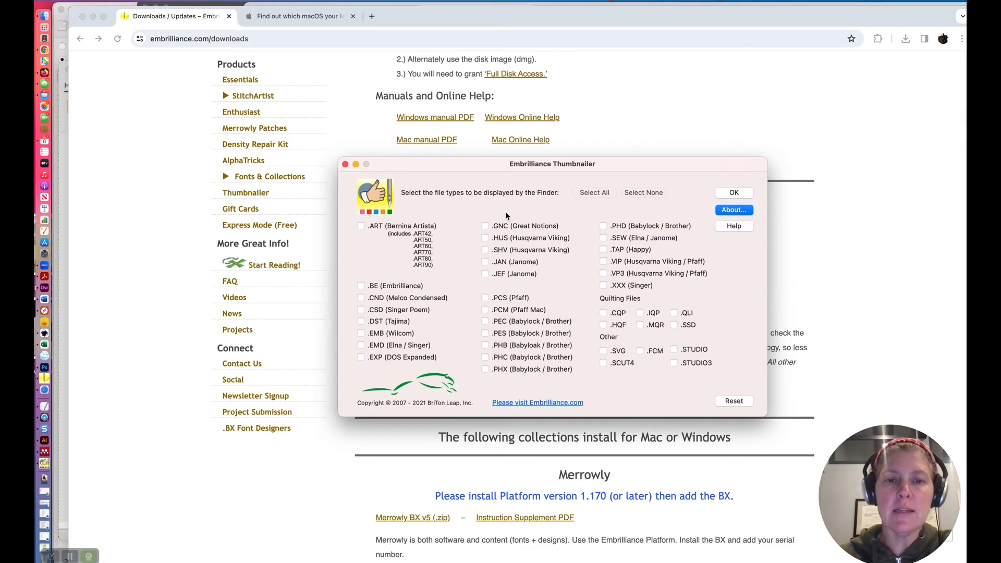
pyautogui.moveTo(458, 200)
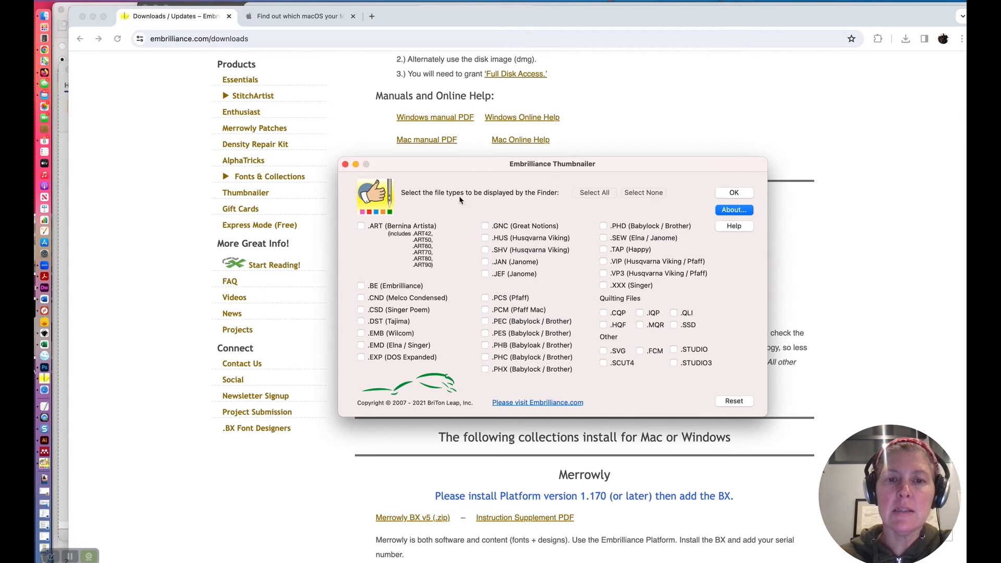
pyautogui.moveTo(552, 203)
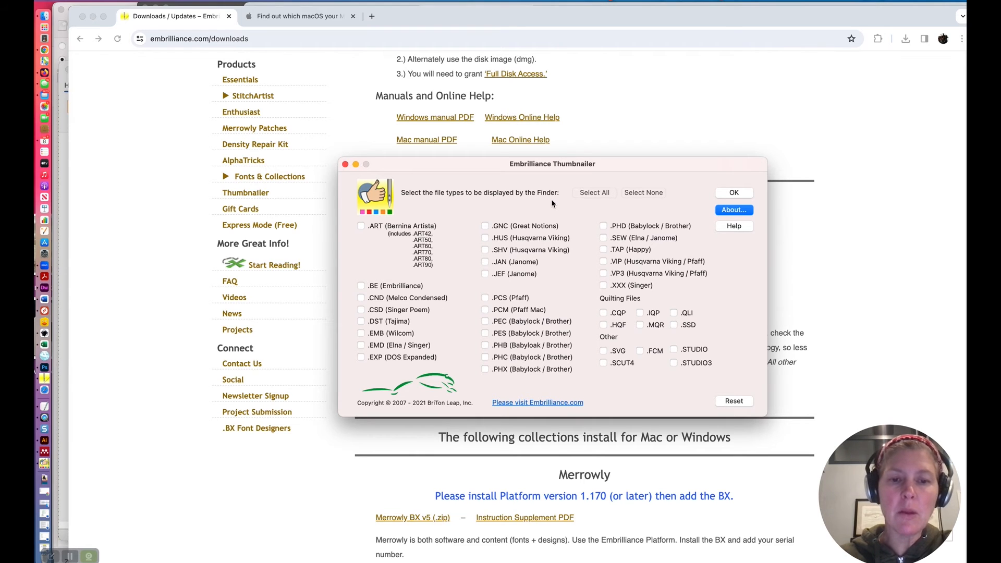
pyautogui.moveTo(418, 250)
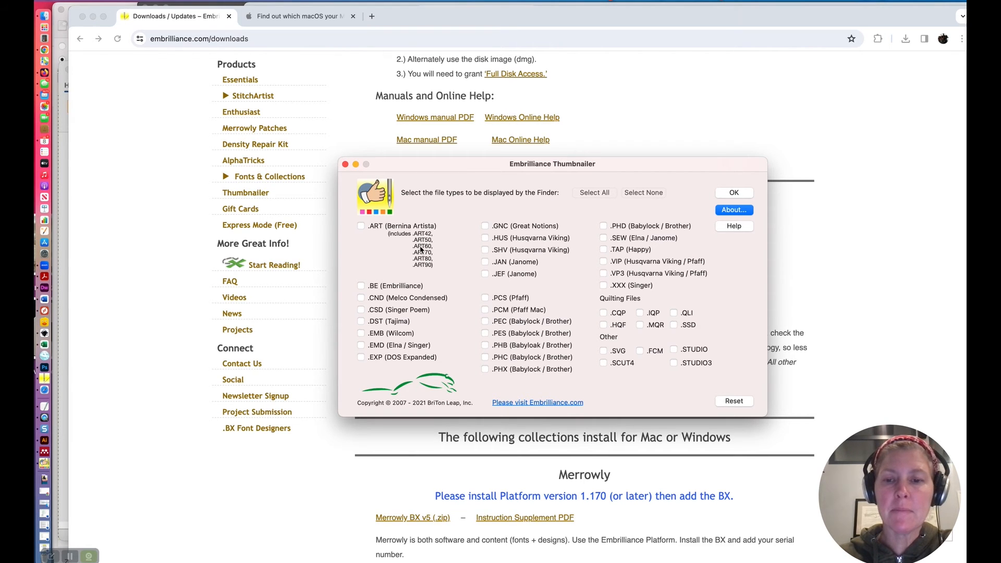
pyautogui.moveTo(387, 264)
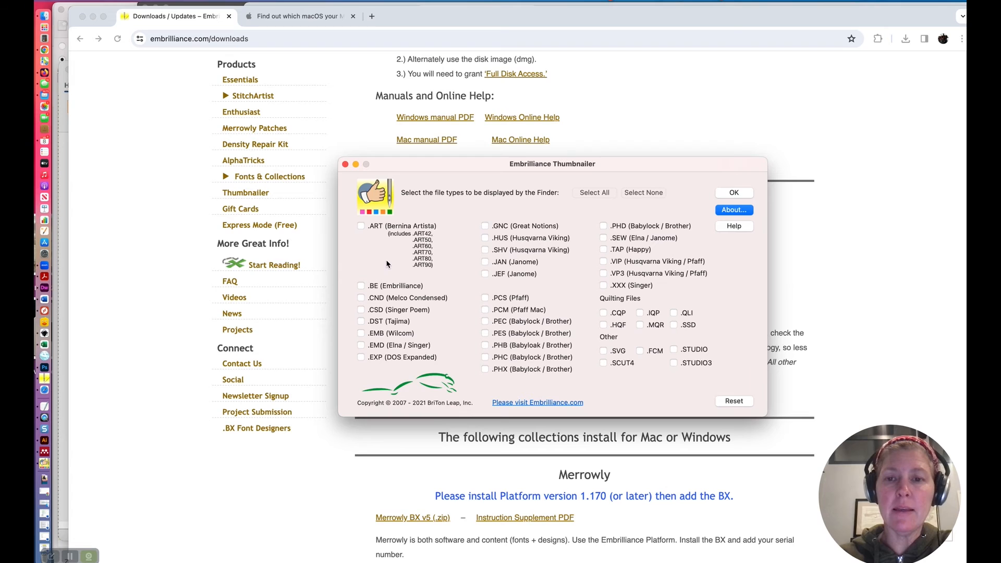
# Select all file types for Finder previews and confirm with OK.
pyautogui.click(593, 193)
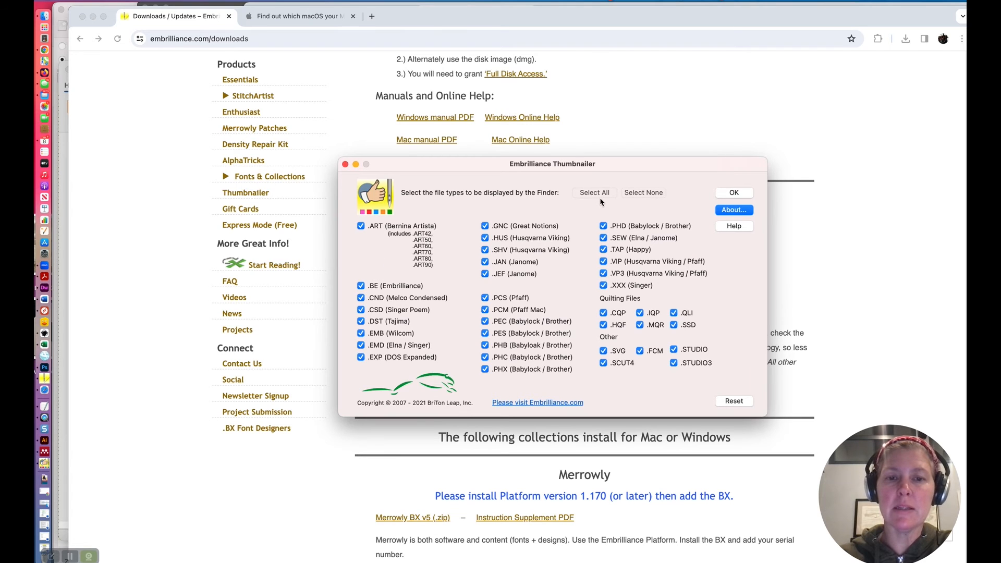
pyautogui.moveTo(580, 299)
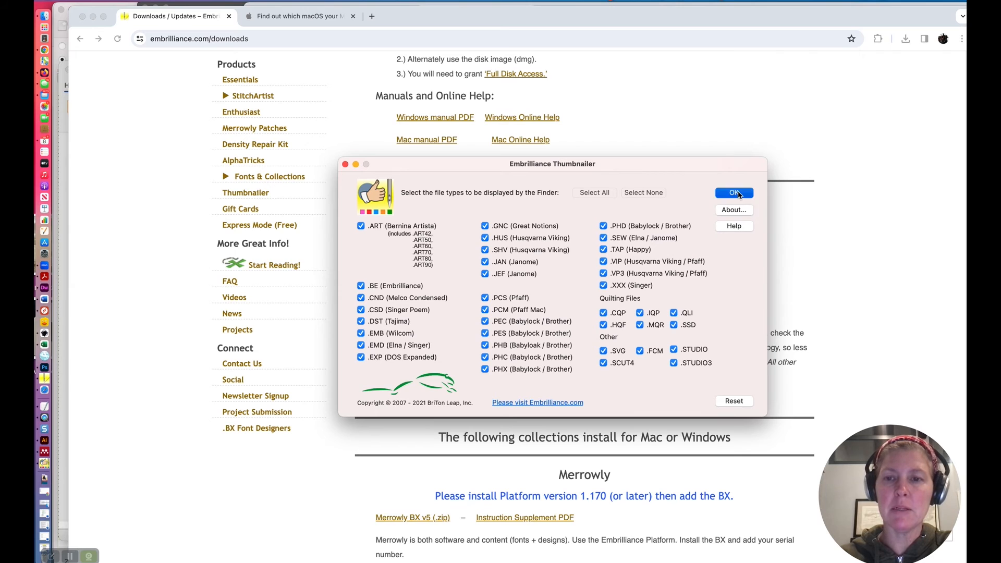
pyautogui.click(734, 193)
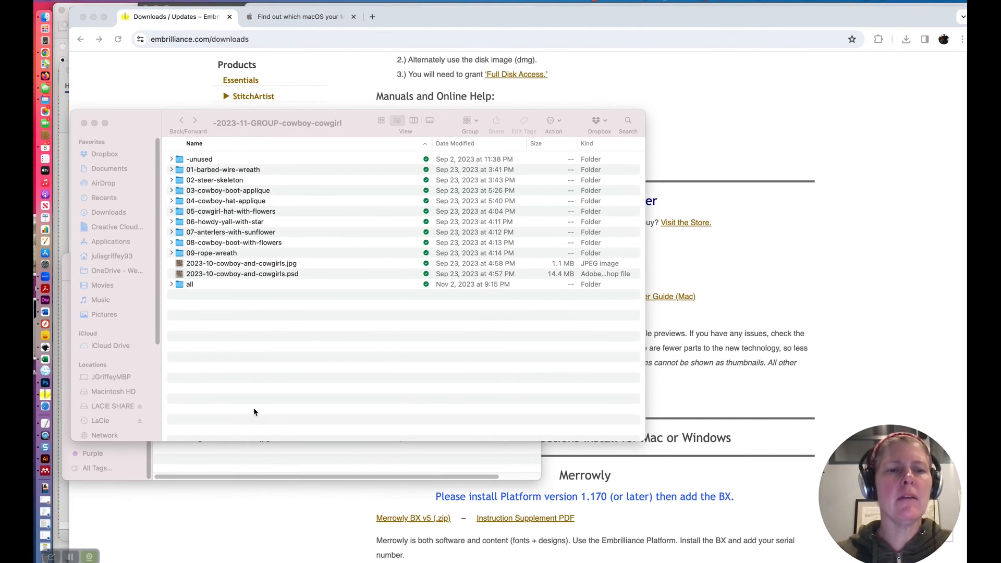
pyautogui.moveTo(247, 356)
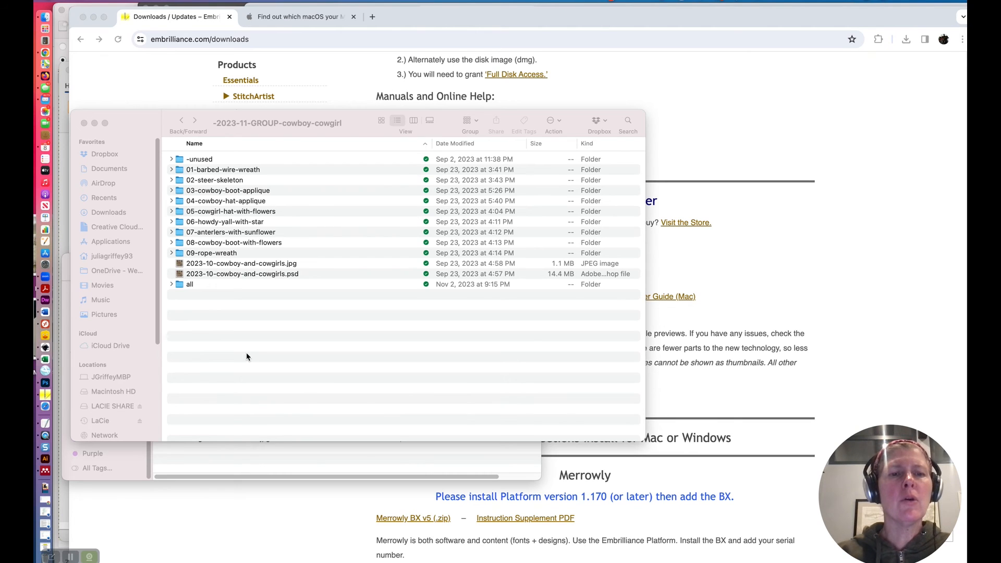
pyautogui.moveTo(183, 190)
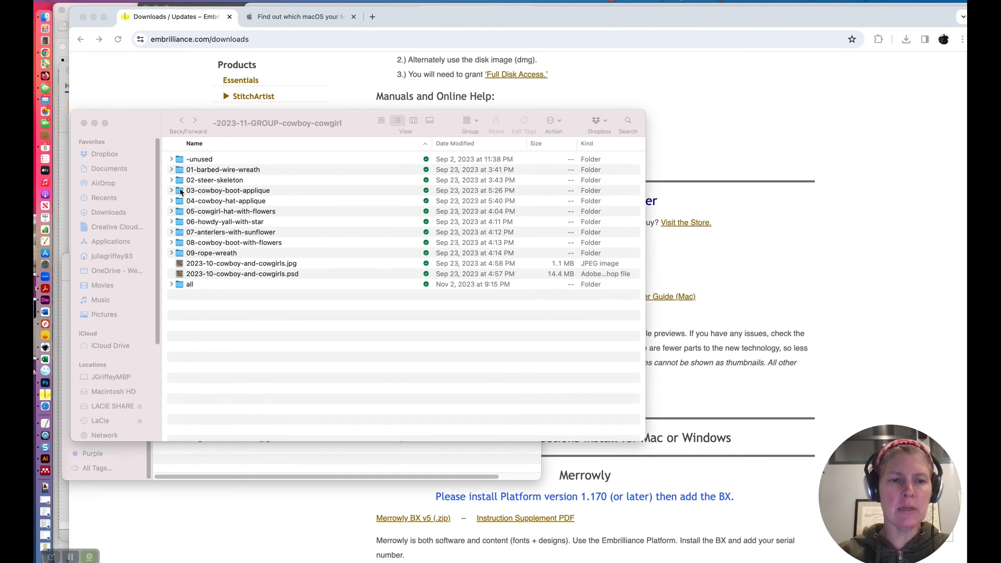
# Open 03-cowboy-boot-applique and select its .be file to see the boot preview.
pyautogui.doubleClick(228, 190)
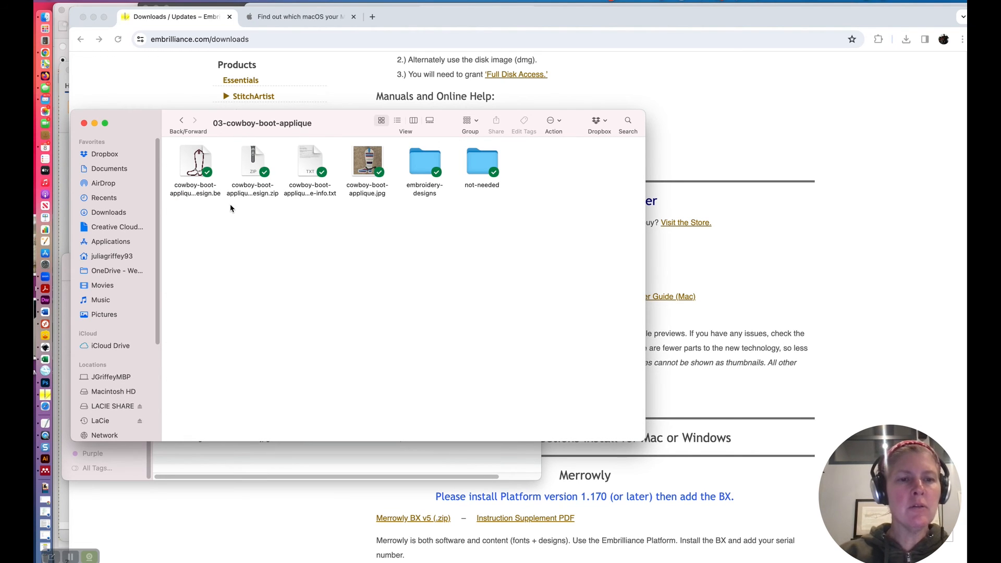
pyautogui.click(196, 161)
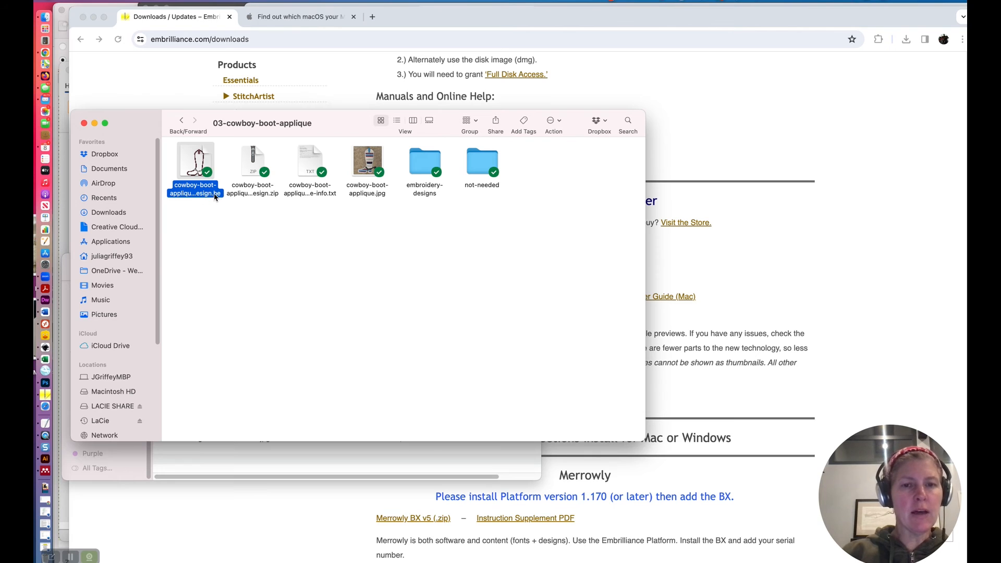
pyautogui.moveTo(217, 209)
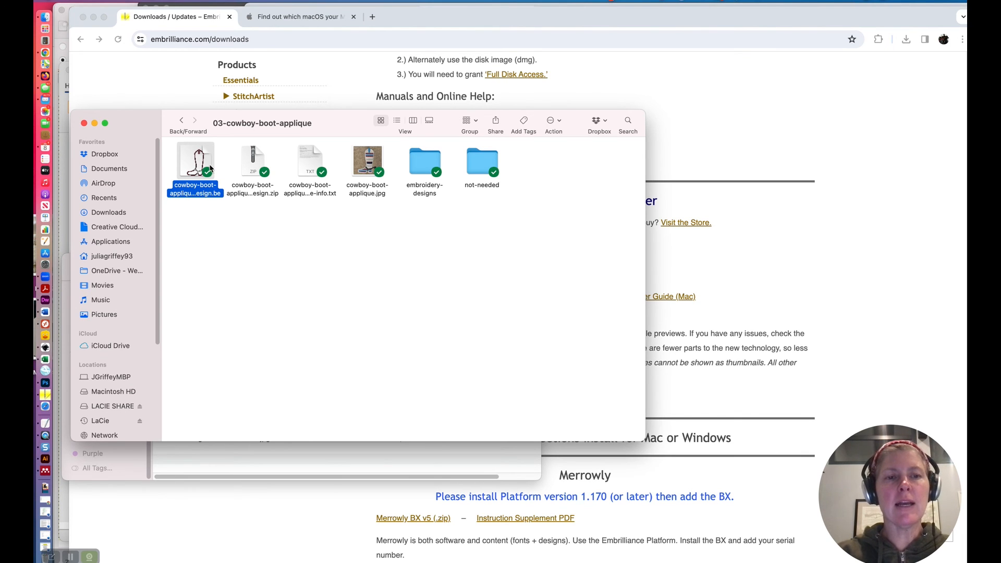
pyautogui.moveTo(211, 147)
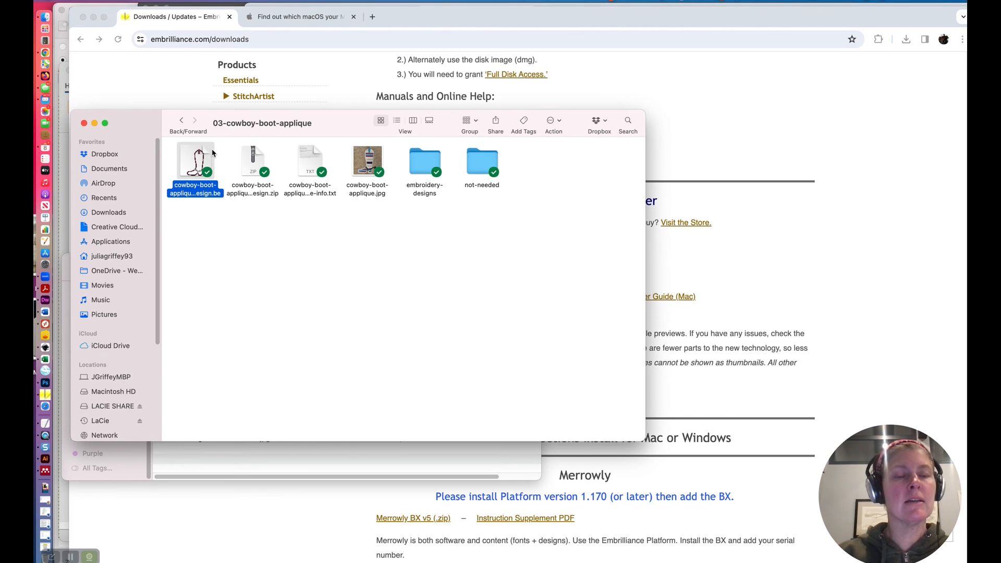
pyautogui.moveTo(420, 163)
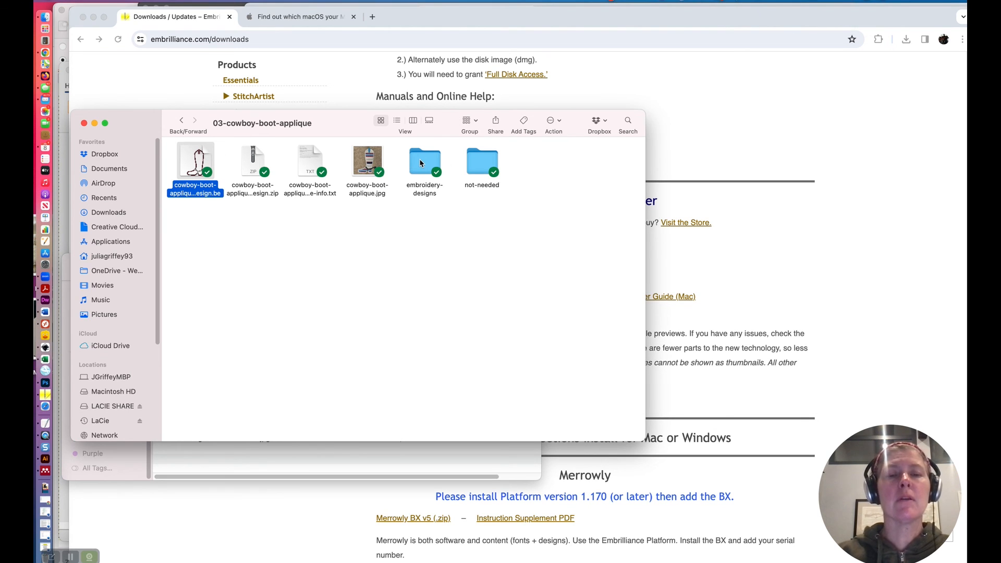
pyautogui.doubleClick(425, 161)
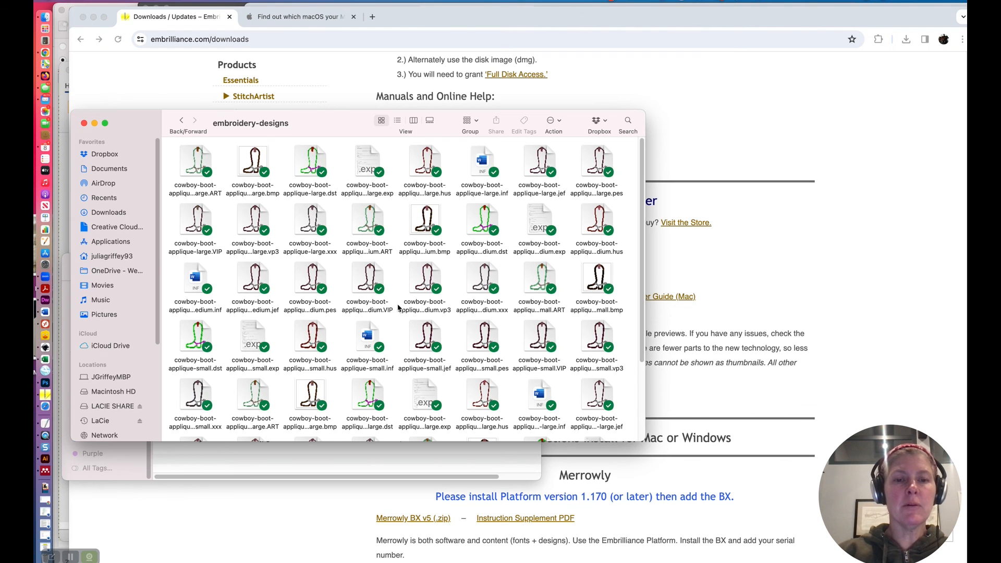
pyautogui.scroll(-3)
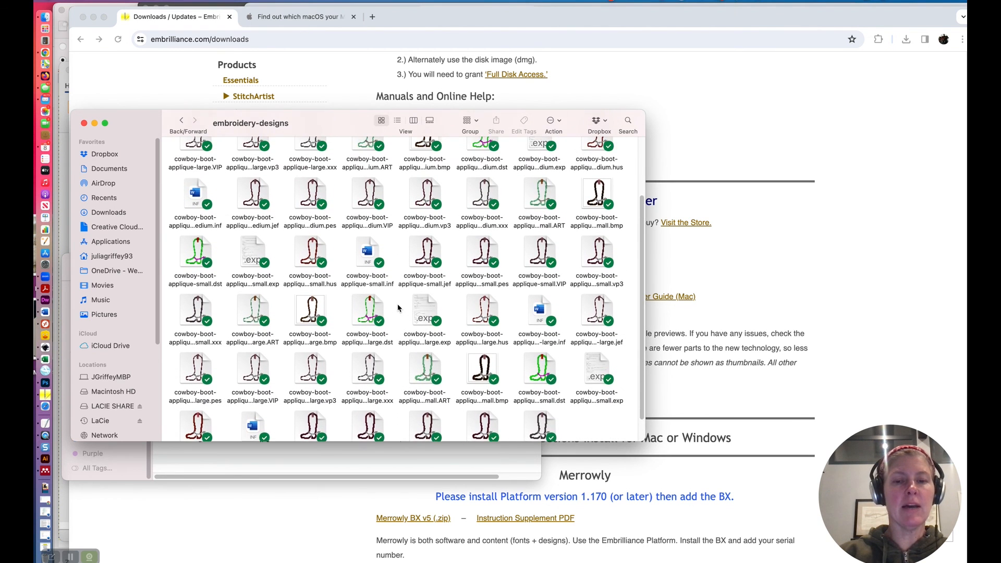
pyautogui.scroll(3)
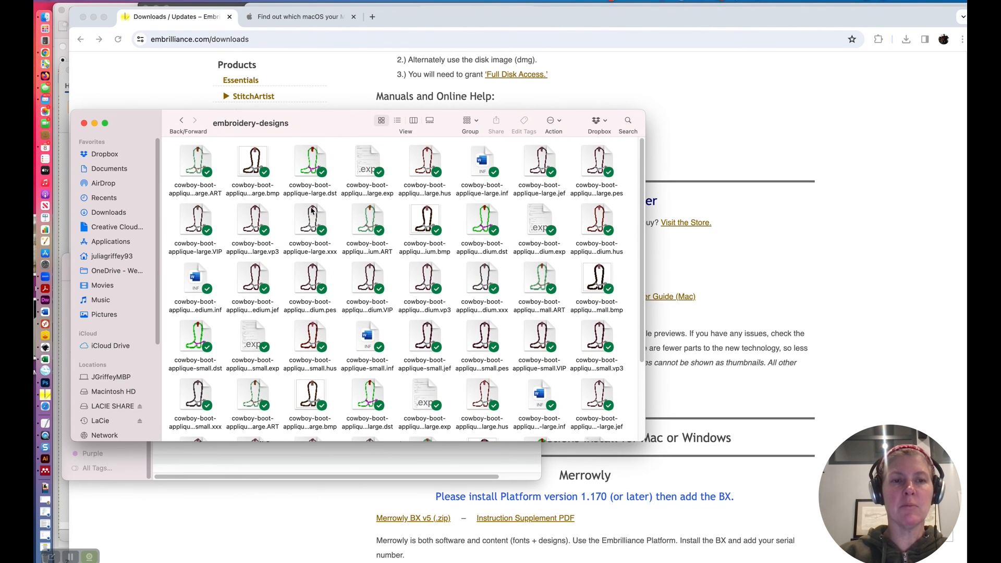
pyautogui.click(182, 120)
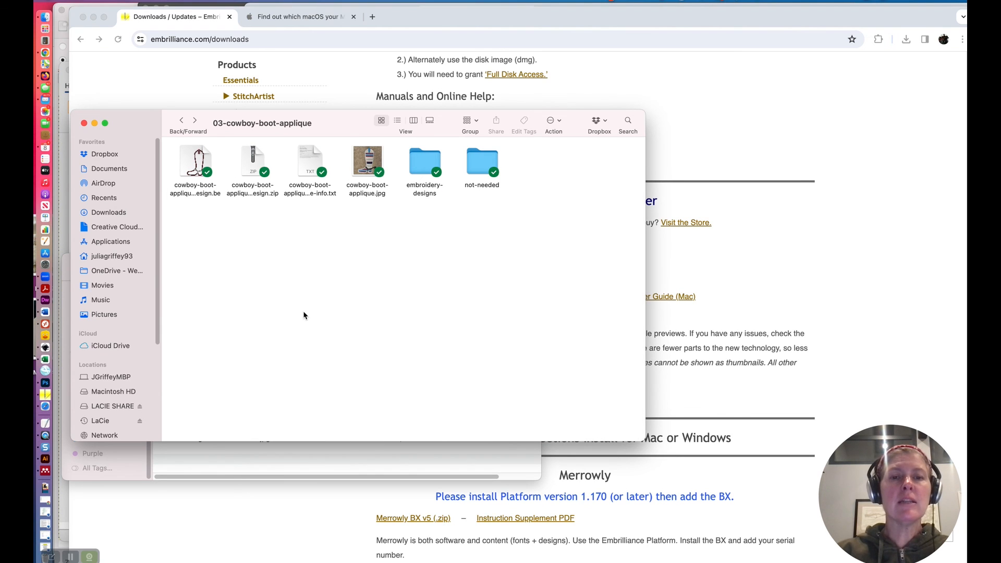
pyautogui.moveTo(296, 289)
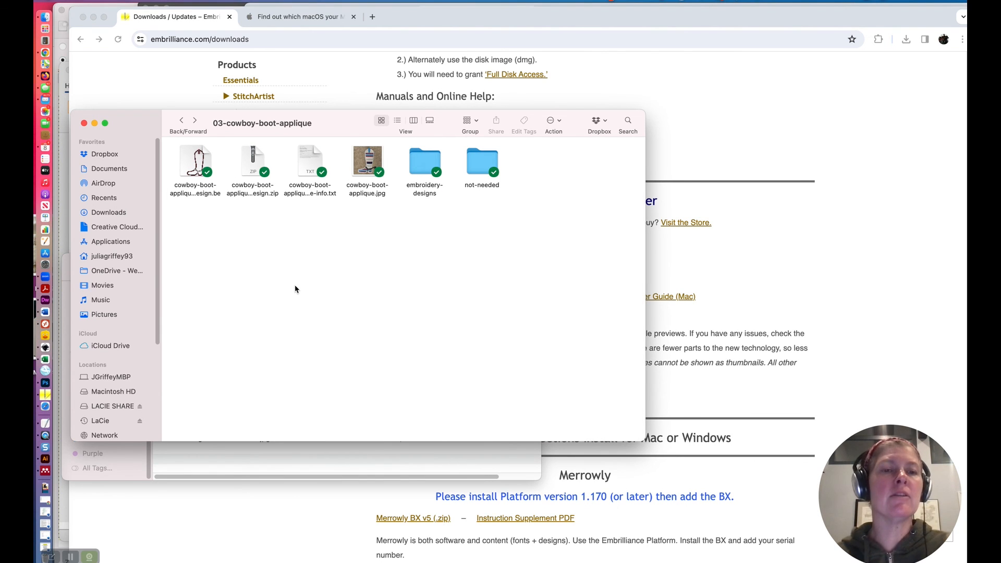
pyautogui.moveTo(285, 268)
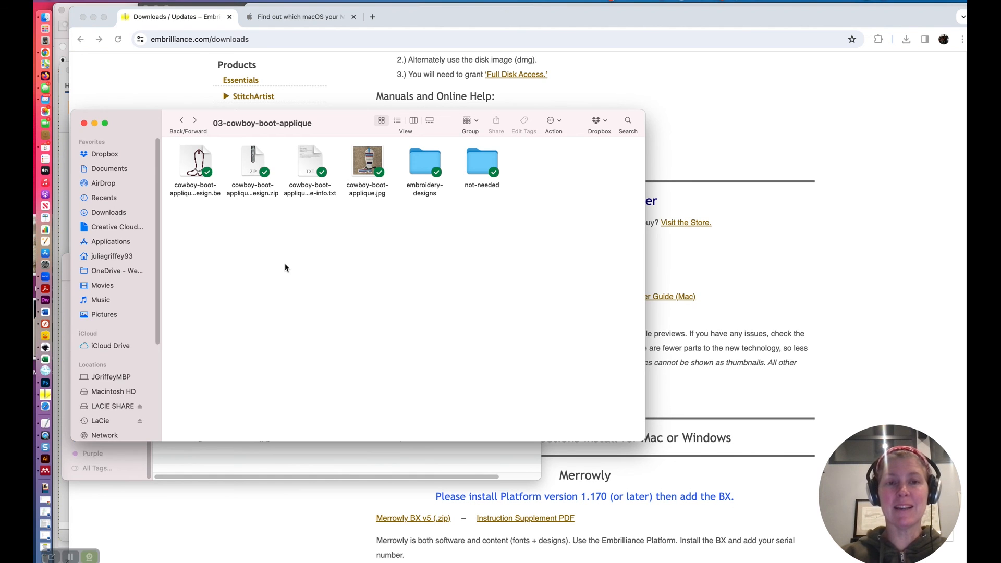
pyautogui.moveTo(263, 244)
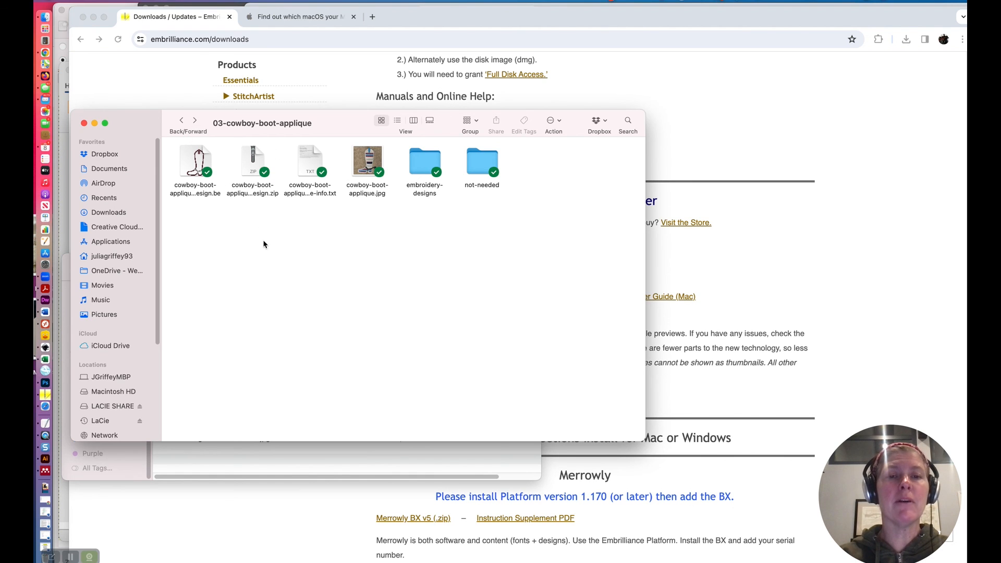
pyautogui.moveTo(268, 268)
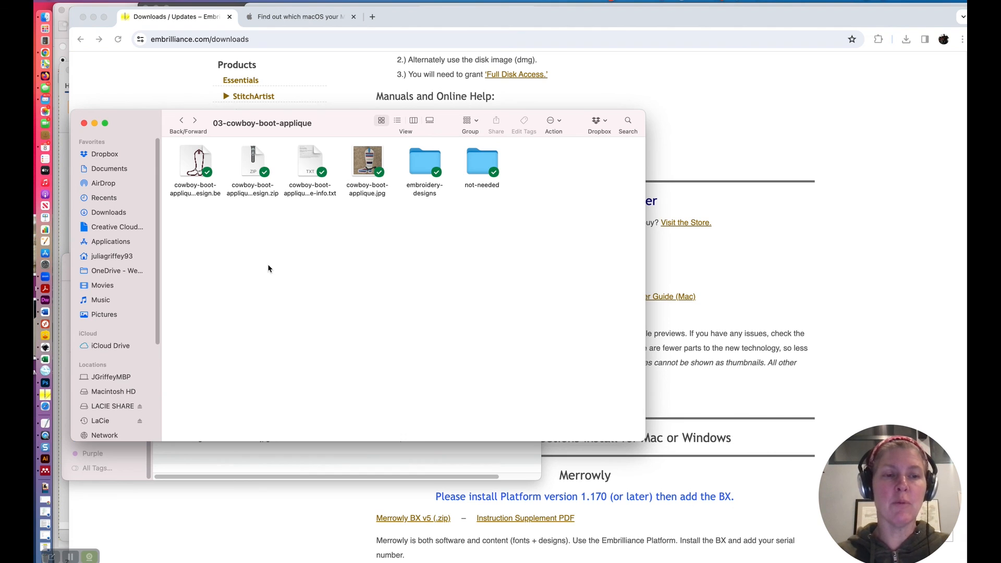